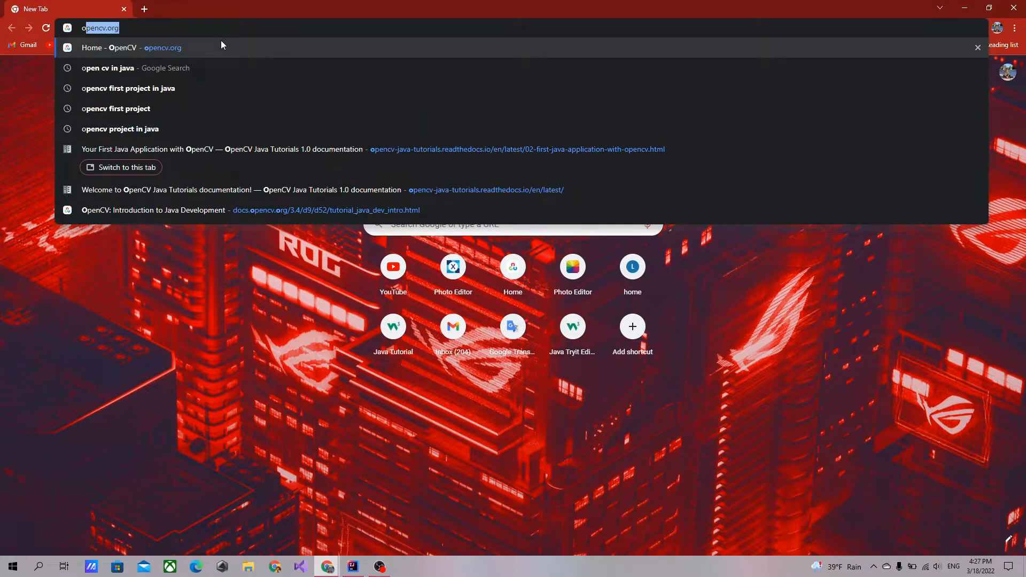
Go from opencv.org to the Library Releases page and browse to OpenCV 4.5.5
click(131, 47)
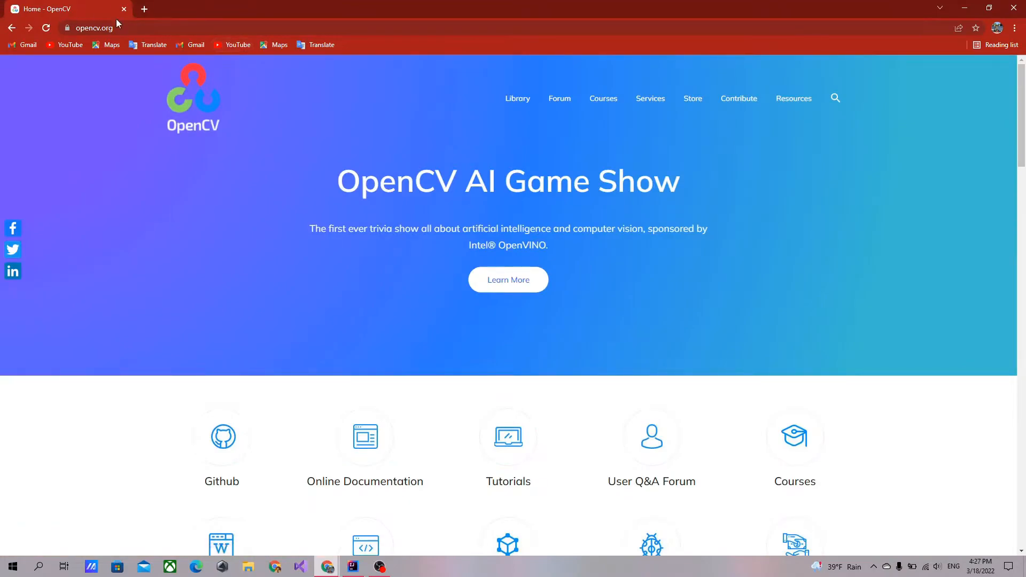
click(516, 98)
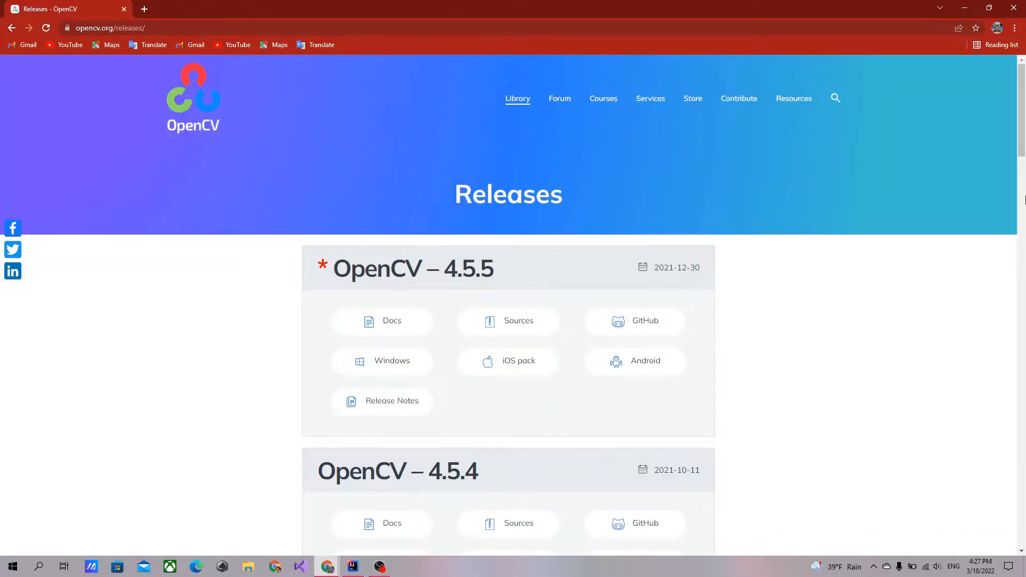
scroll(down, 3)
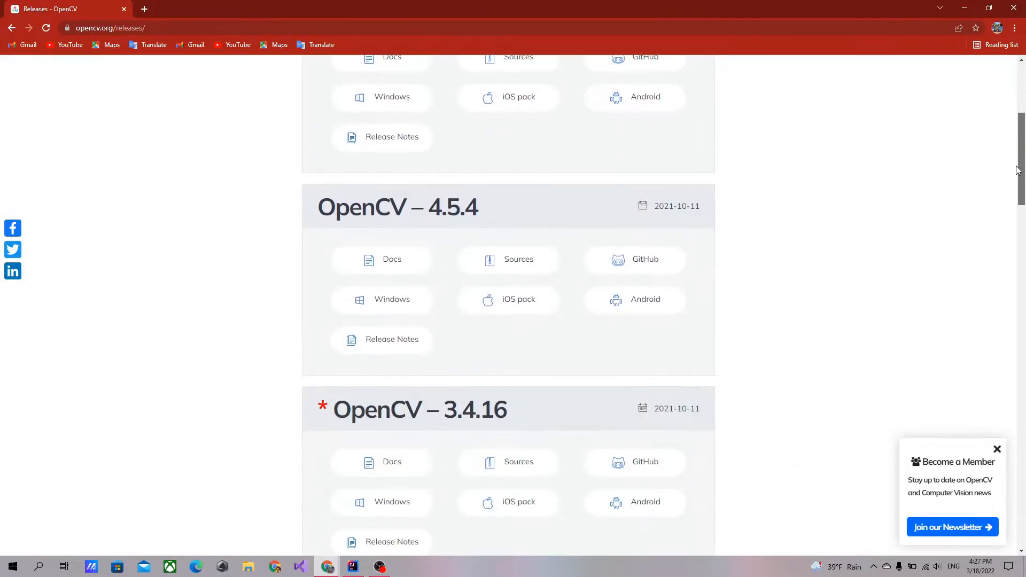
scroll(down, 3)
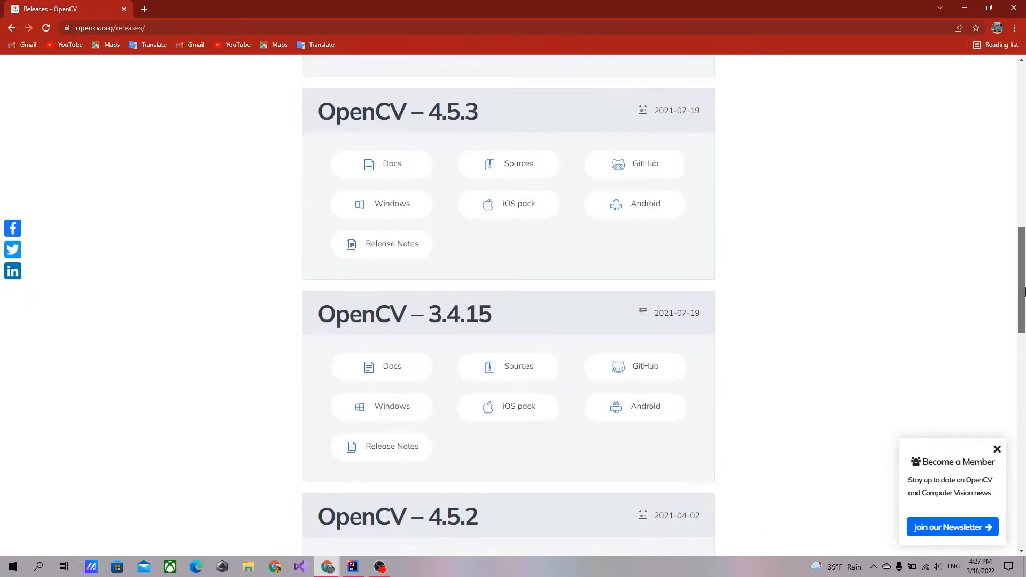
scroll(down, 3)
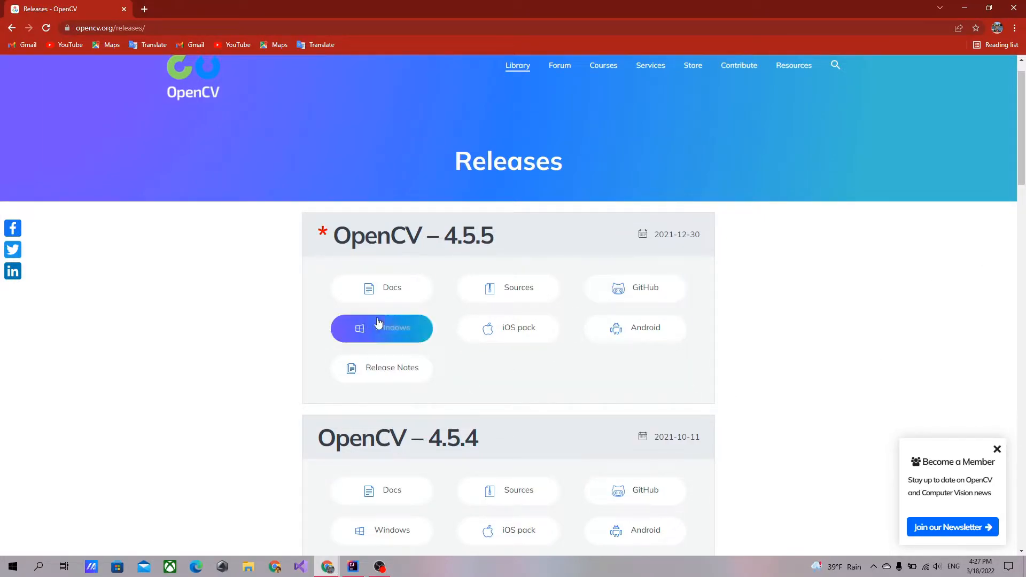
mouse_move(385, 282)
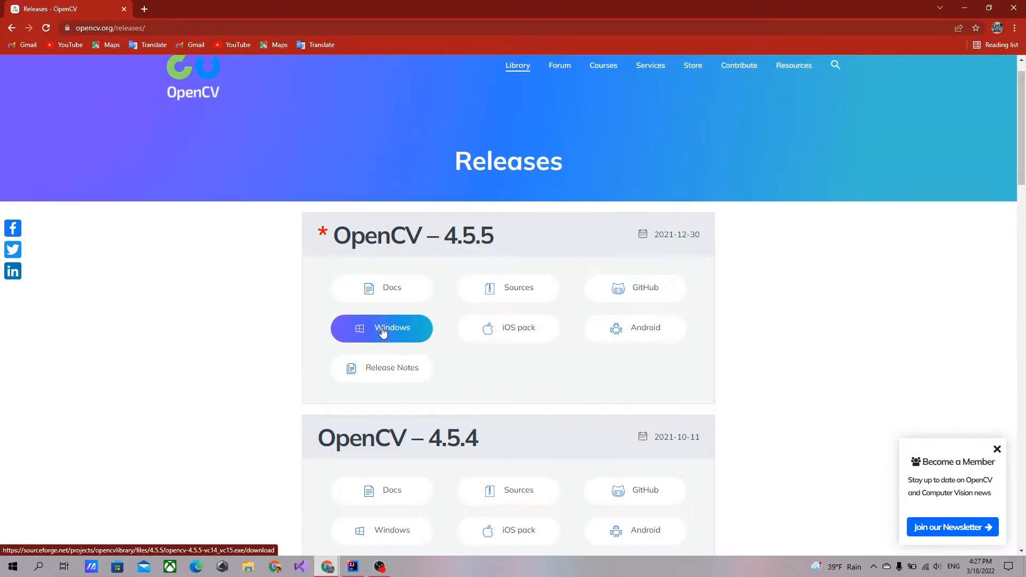
Download opencv-4.5.5-vc14_vc15.exe using the Windows button under OpenCV 4.5.5
click(381, 327)
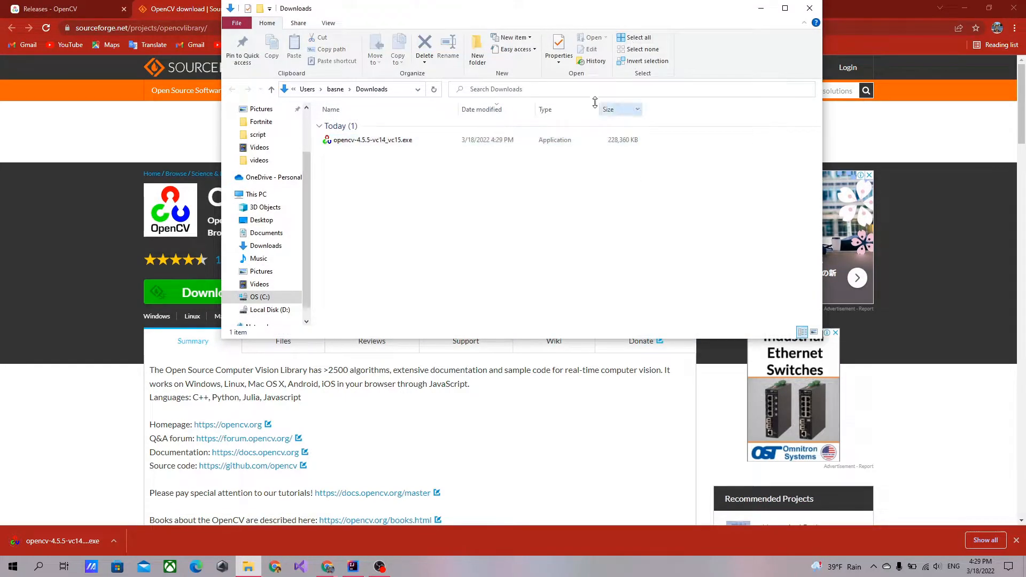
Run opencv-4.5.5-vc14_vc15.exe from the Downloads folder to get the 7-Zip extraction prompt
click(371, 139)
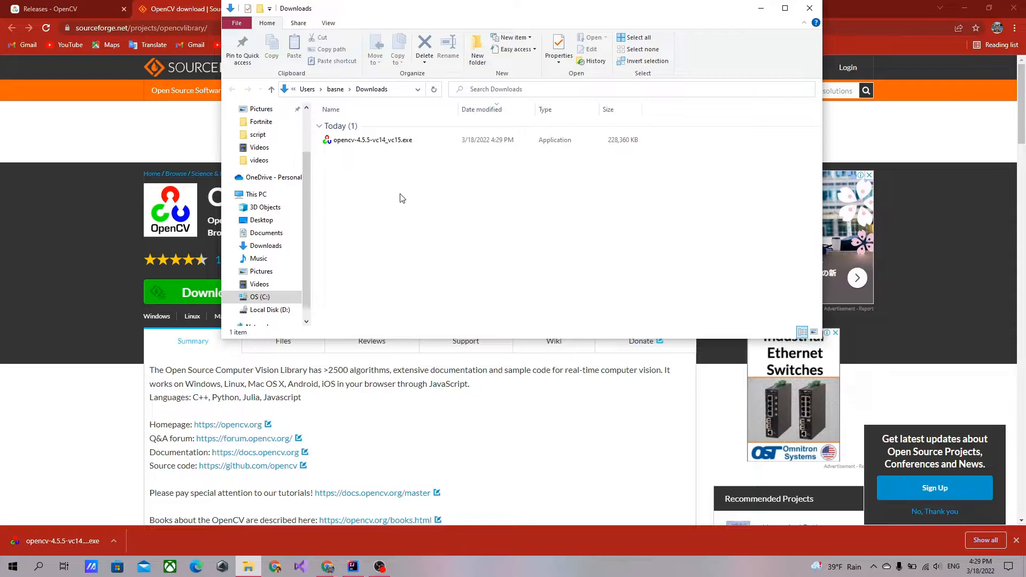
mouse_move(372, 139)
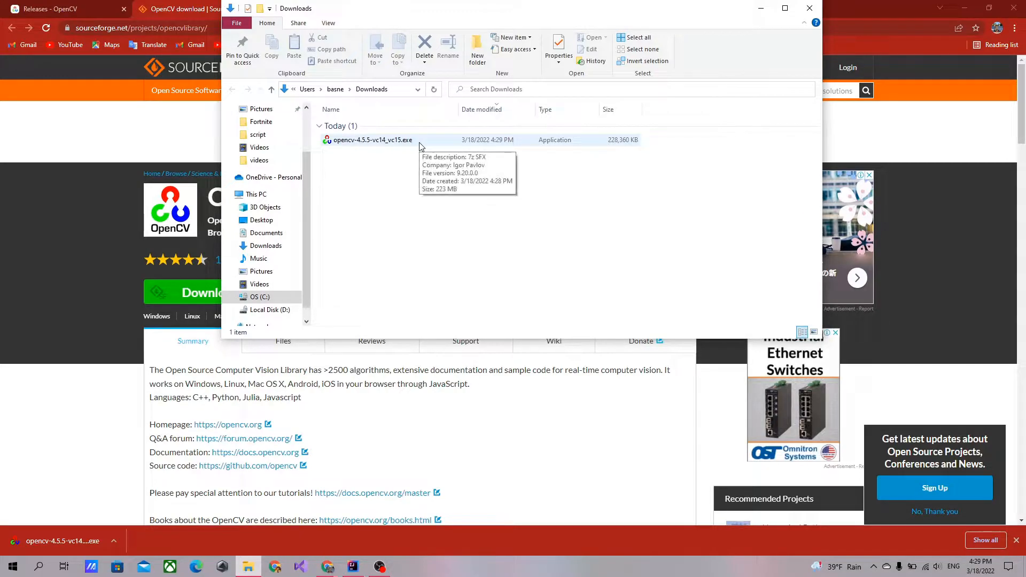
double_click(373, 139)
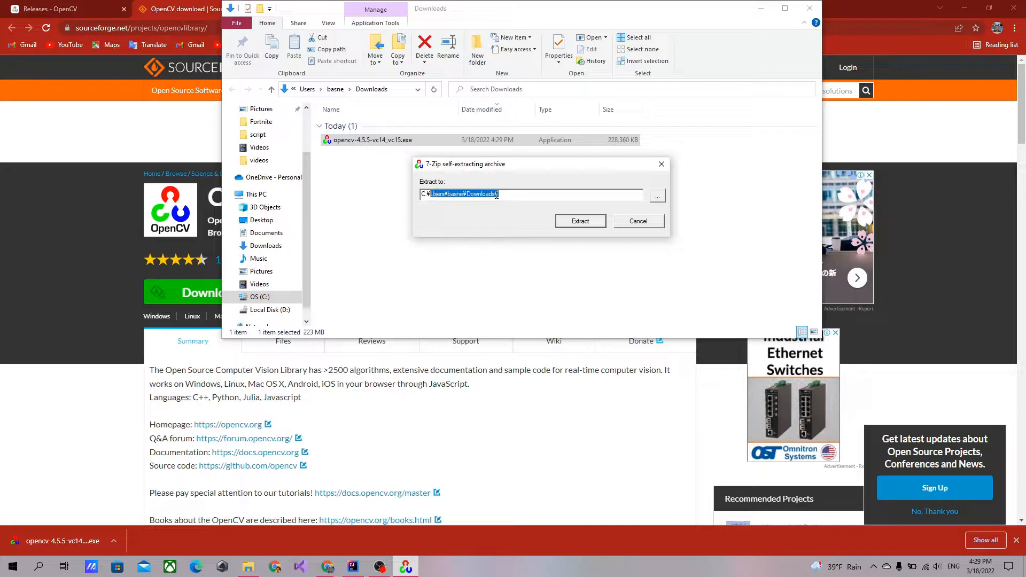
Extract the OpenCV archive to C:\MYOPENCV\
double_click(479, 194)
text(C:¥MYOPENCV¥)
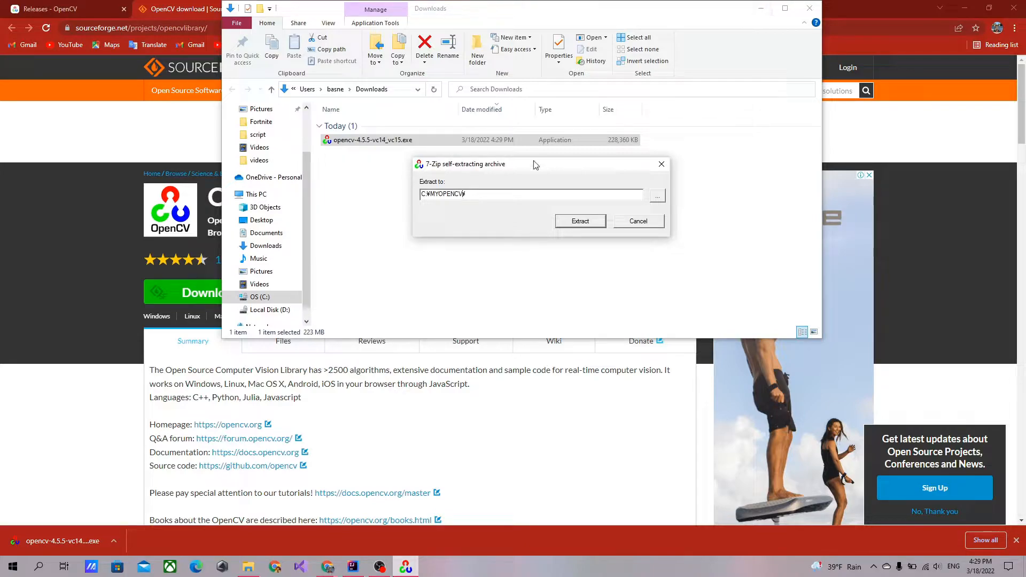
mouse_move(507, 175)
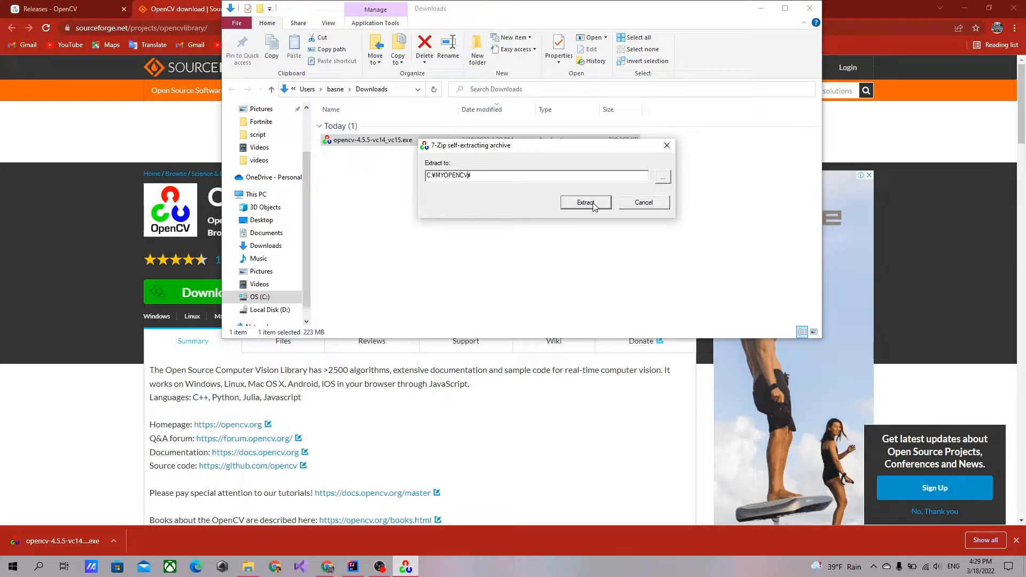
click(584, 202)
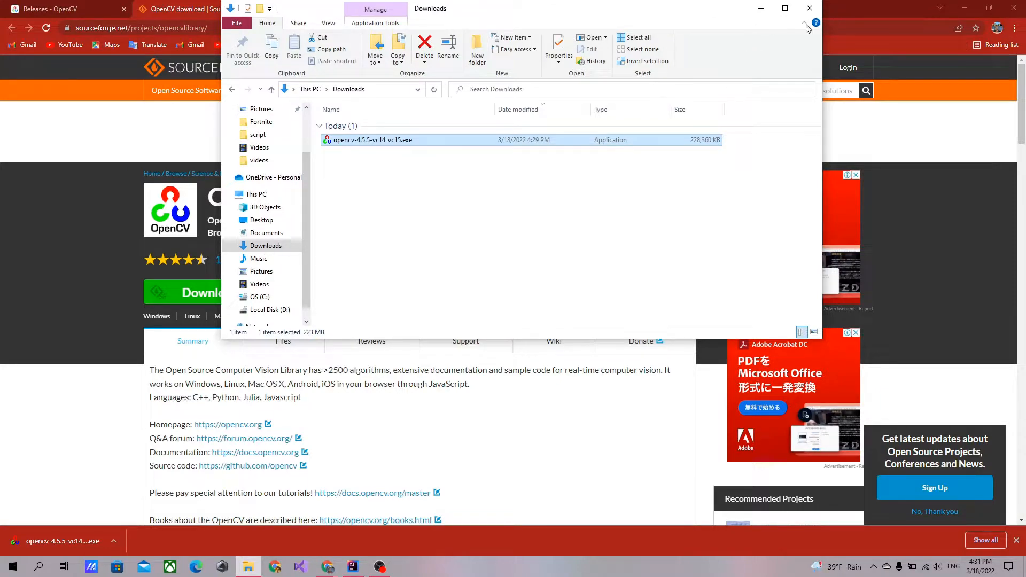
mouse_move(809, 8)
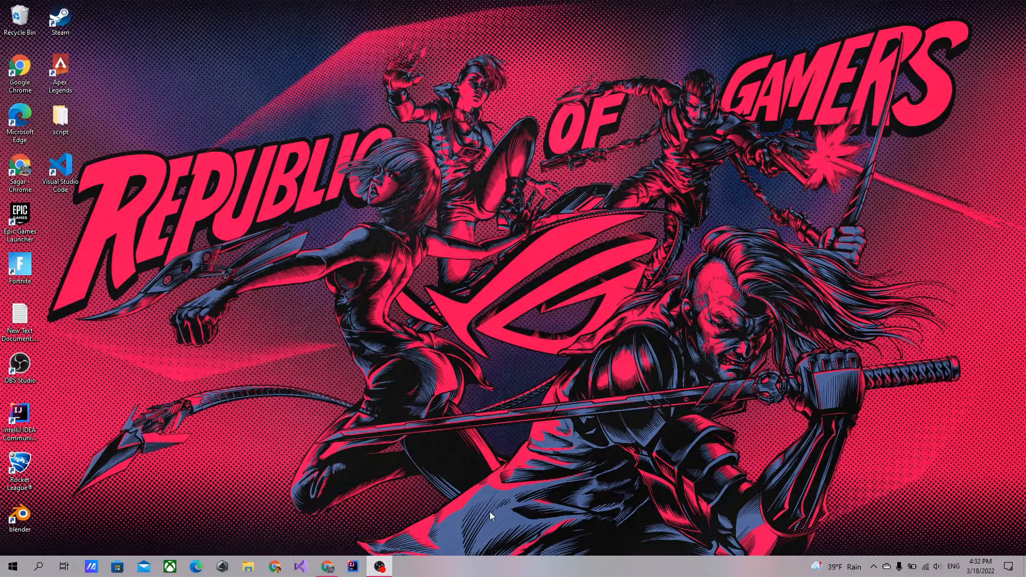
mouse_move(349, 464)
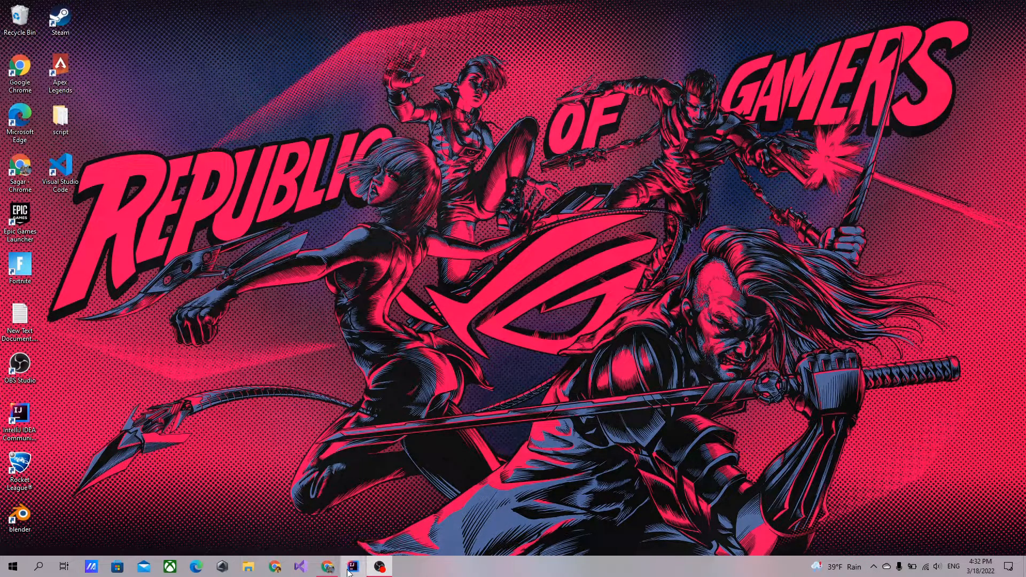
Open the Welcome to IntelliJ IDEA window from the taskbar icon
click(352, 566)
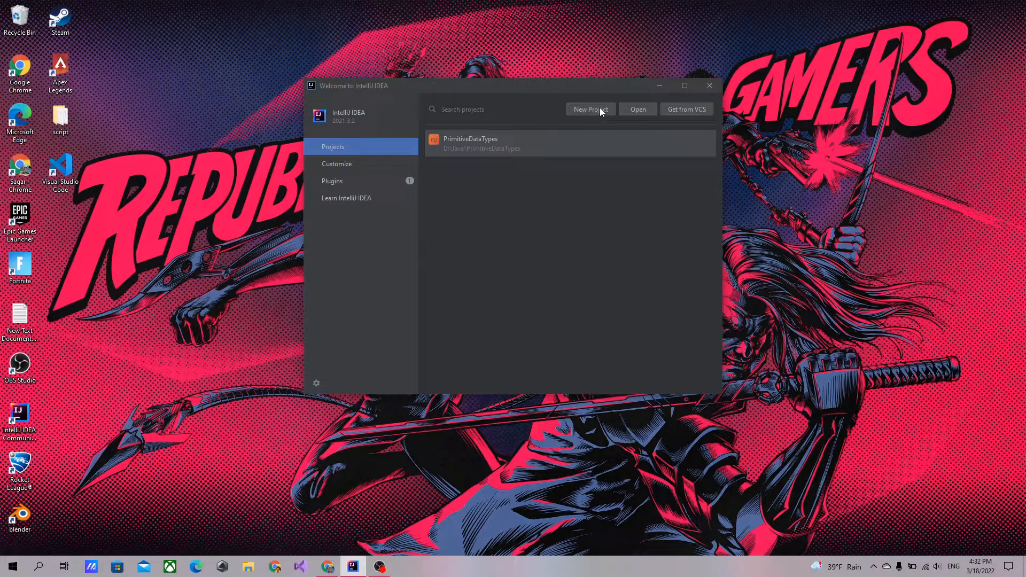
Create a plain Java project, with no template, named MyOpenCv at D:\Java\MyOpenCv
click(589, 109)
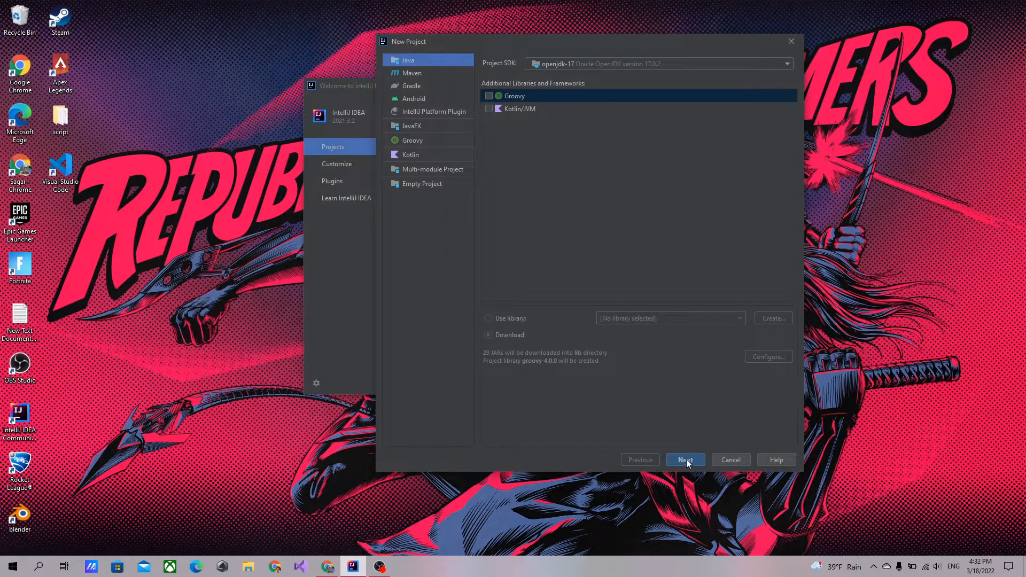
click(684, 459)
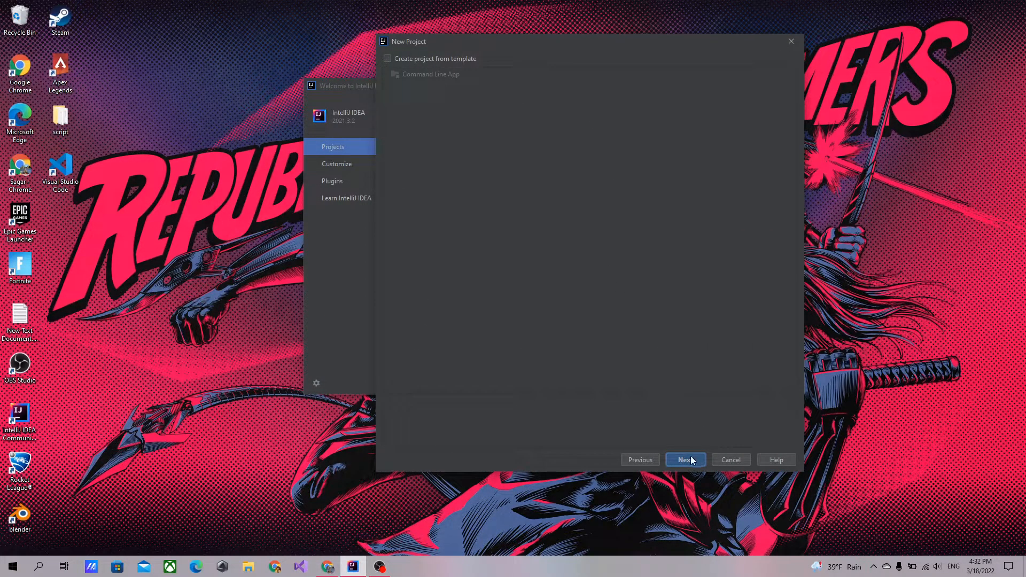
click(684, 459)
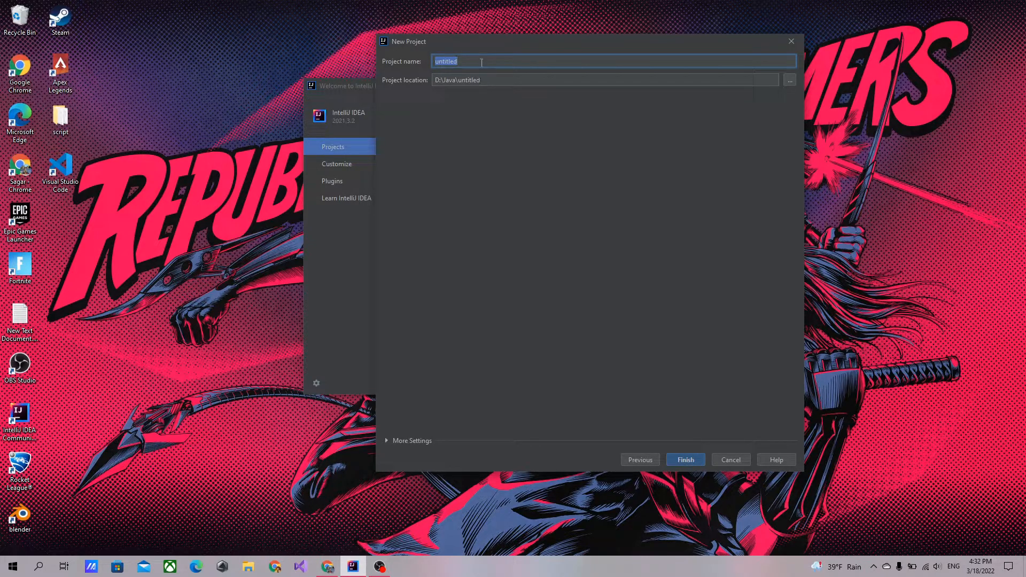
text(u)
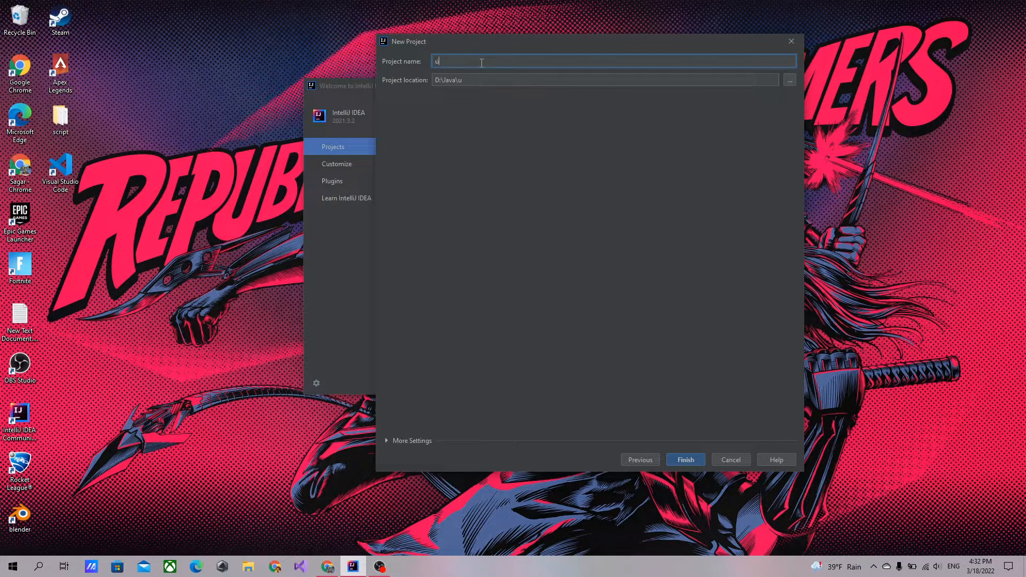
key(Backspace)
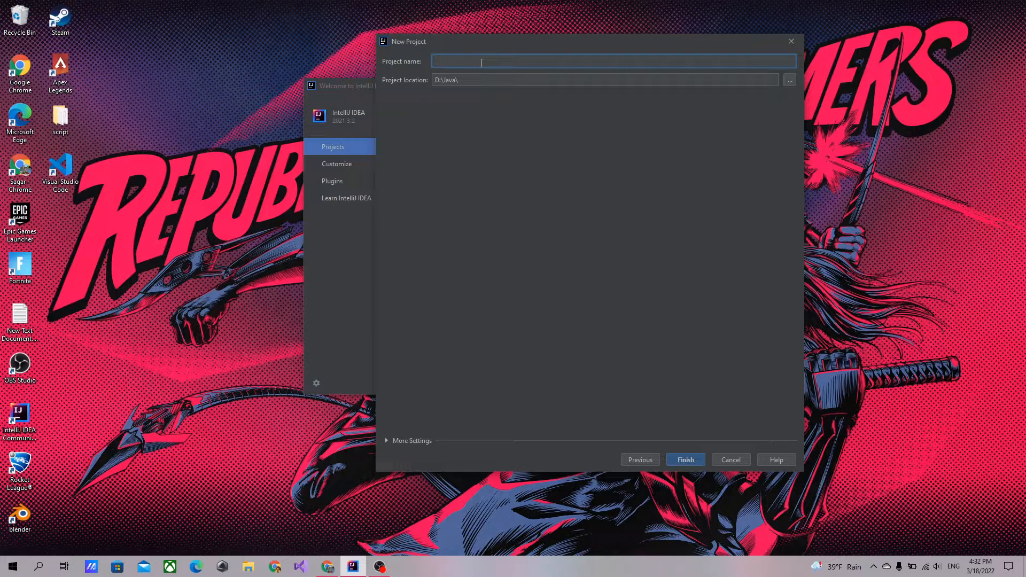
text(mYo)
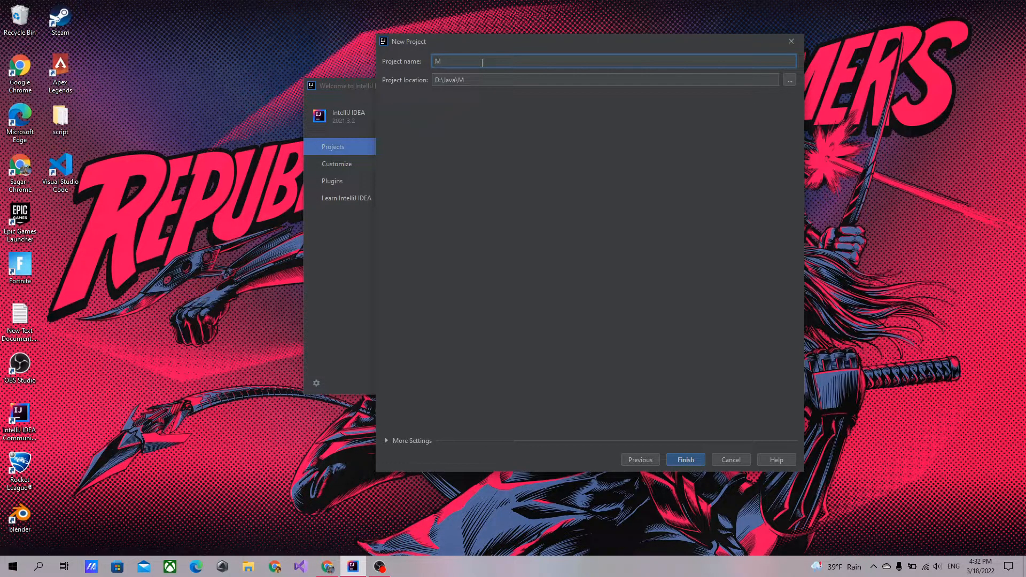
text(yOpen)
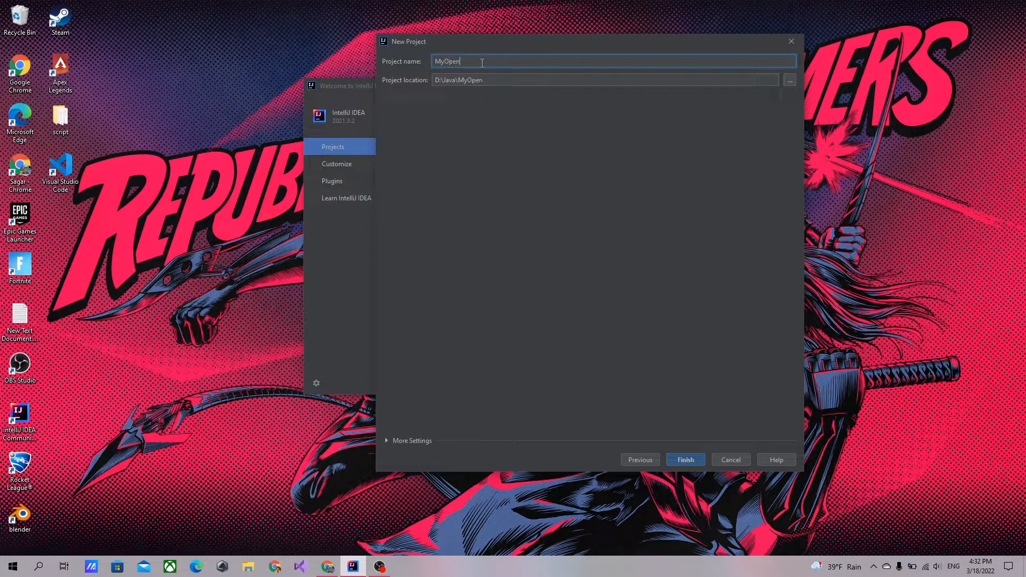
text(Cv)
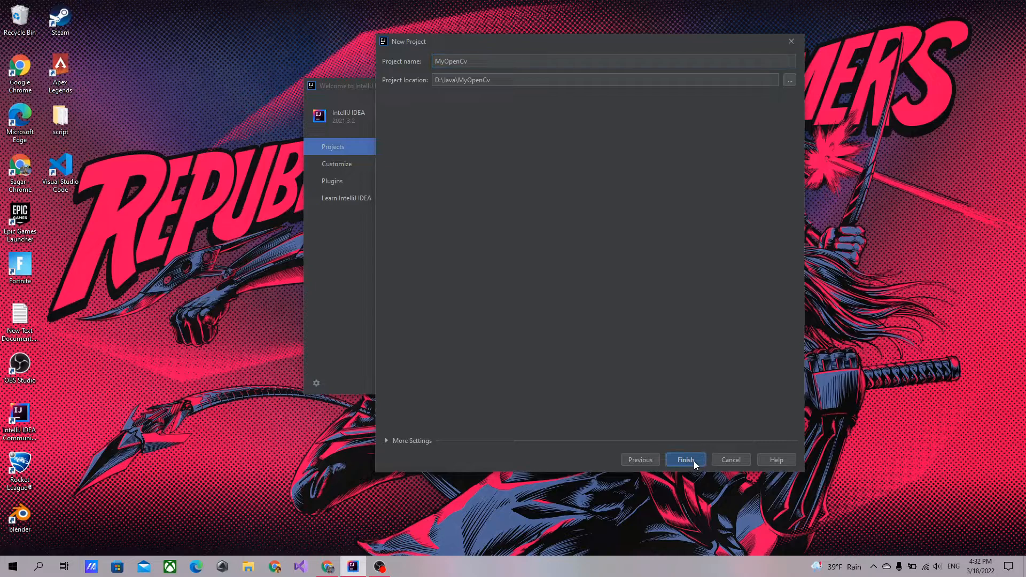
click(685, 460)
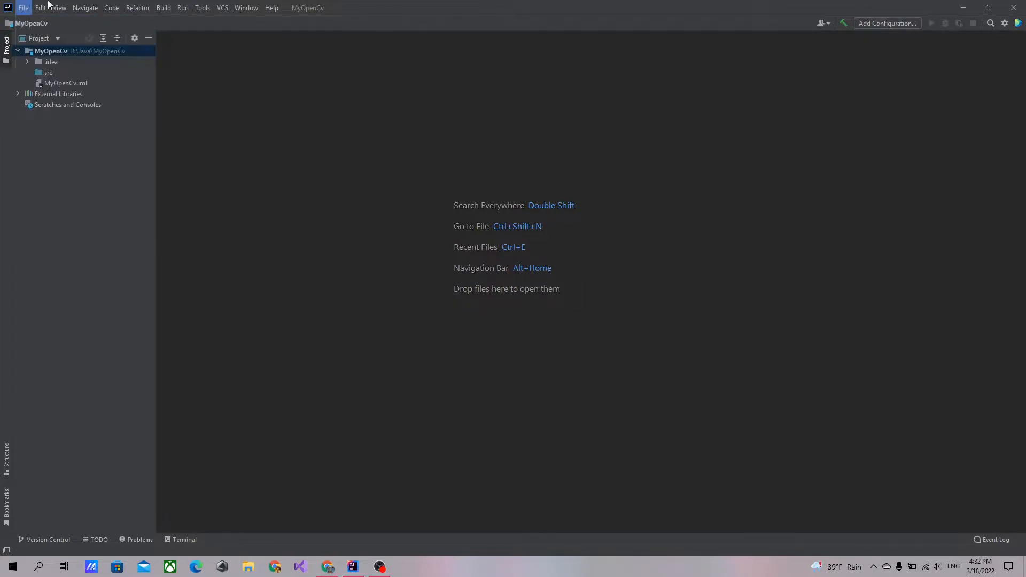
In Project Structure, show the add-dependency options on the MyOpenCv module's Dependencies tab
click(23, 7)
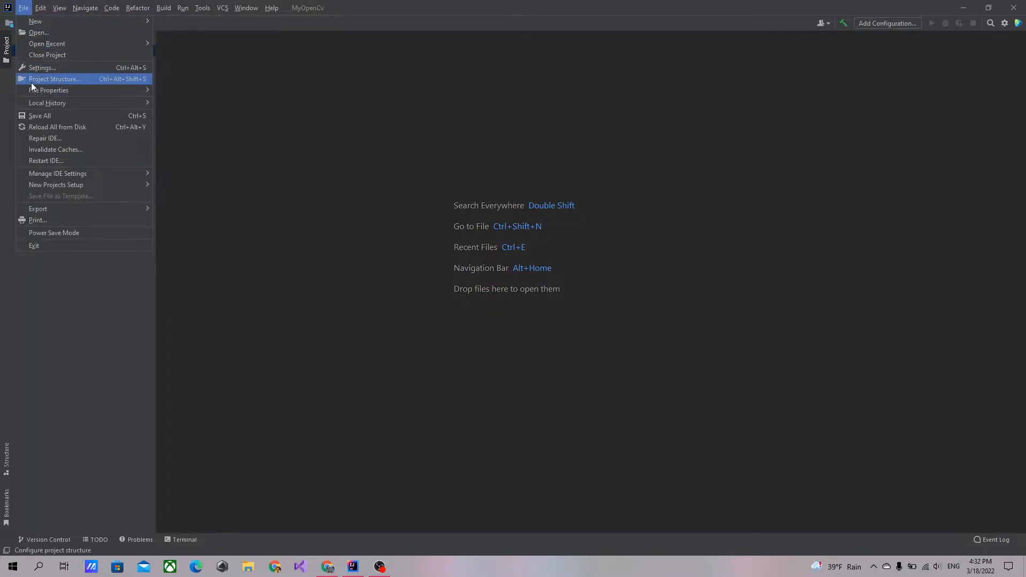
click(53, 79)
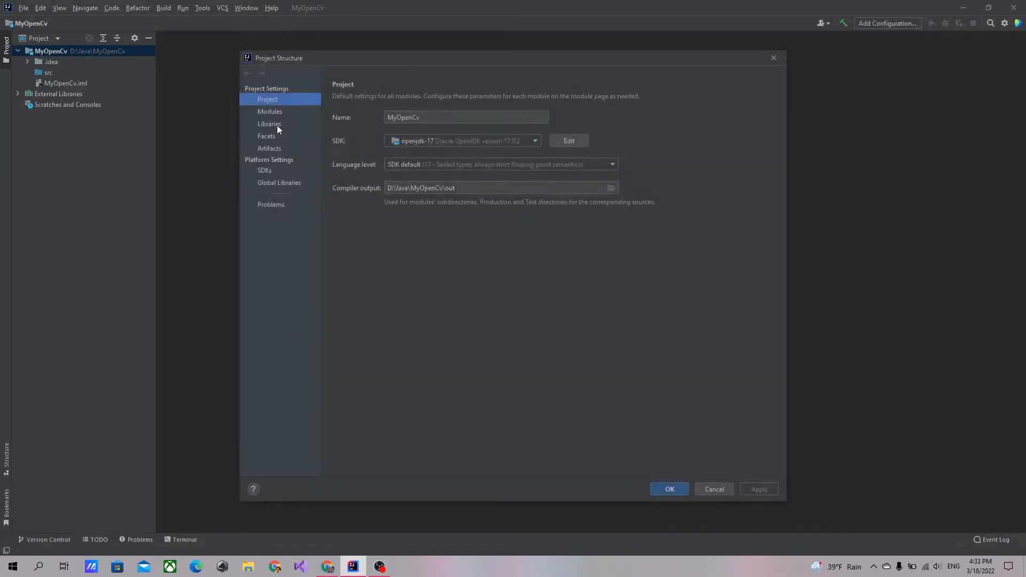
click(266, 136)
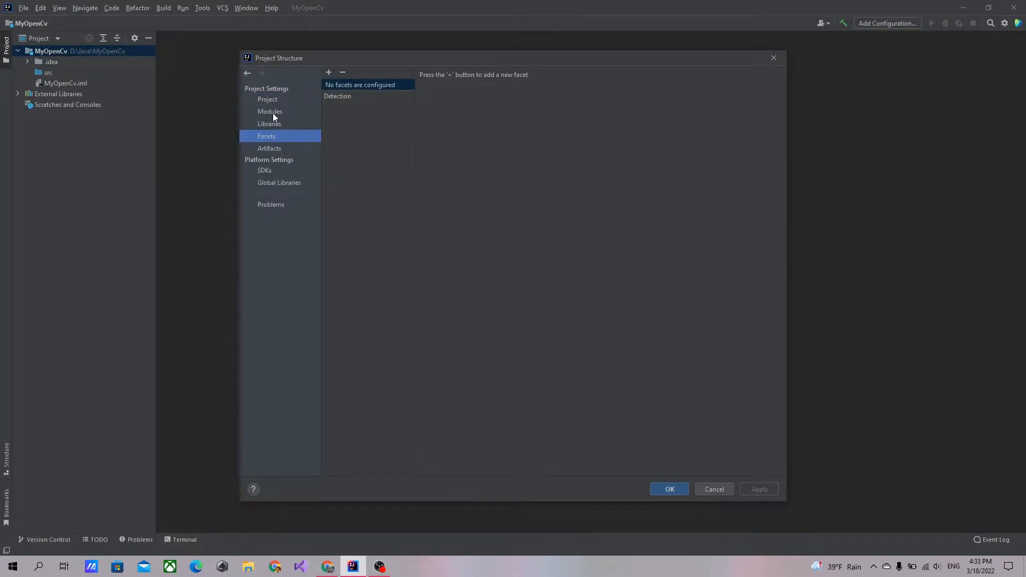
click(269, 111)
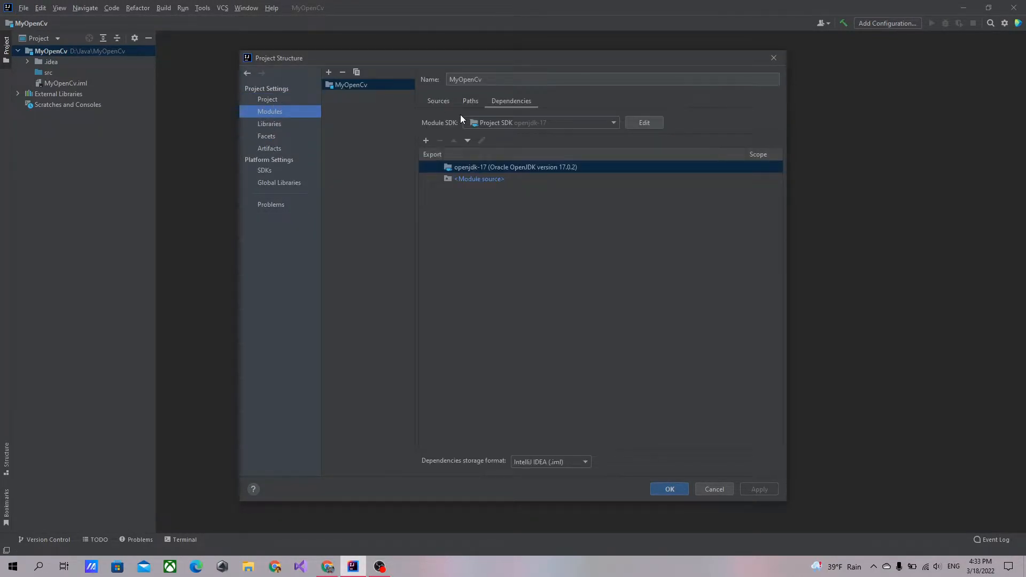
click(437, 101)
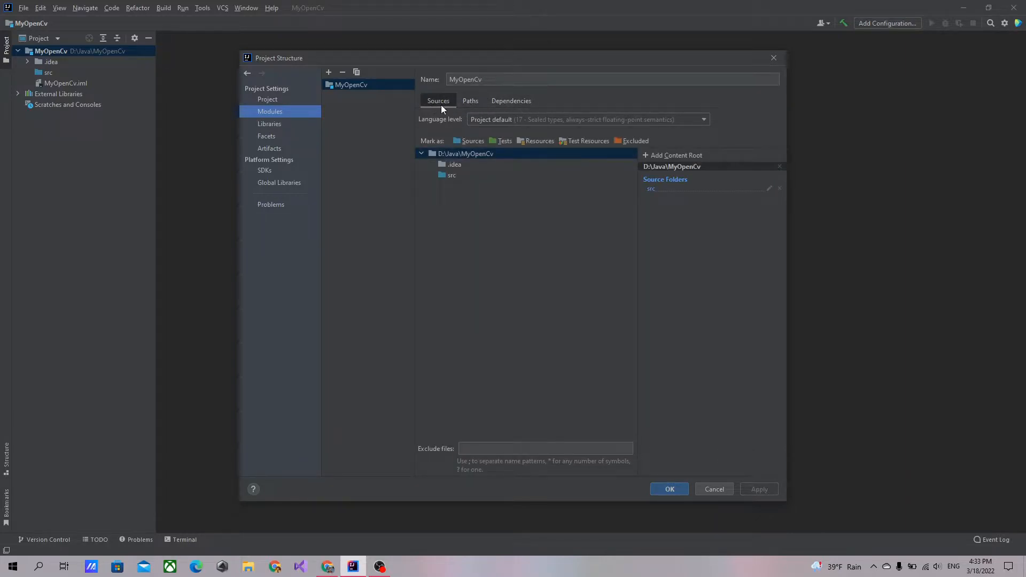
click(510, 101)
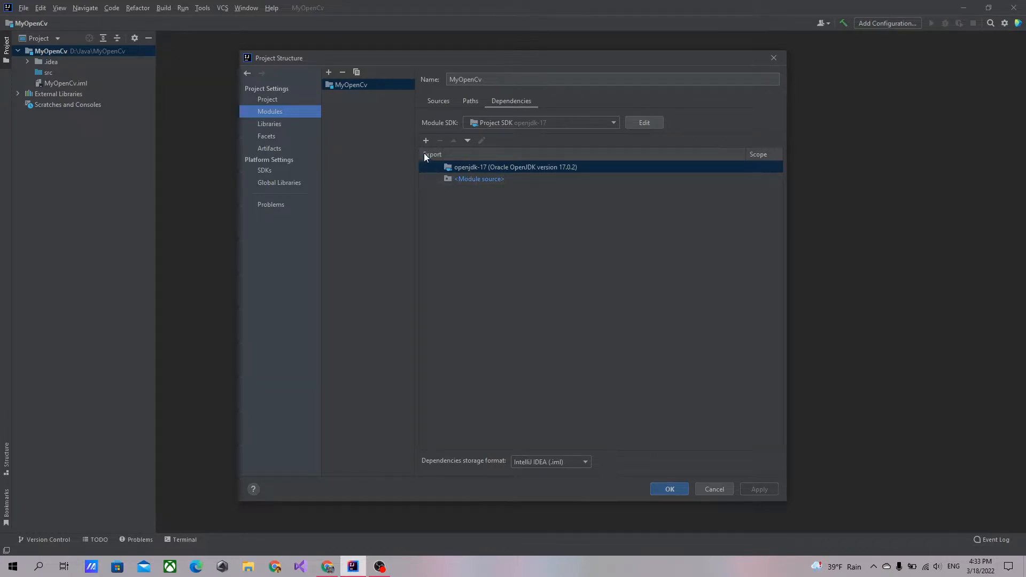
click(425, 140)
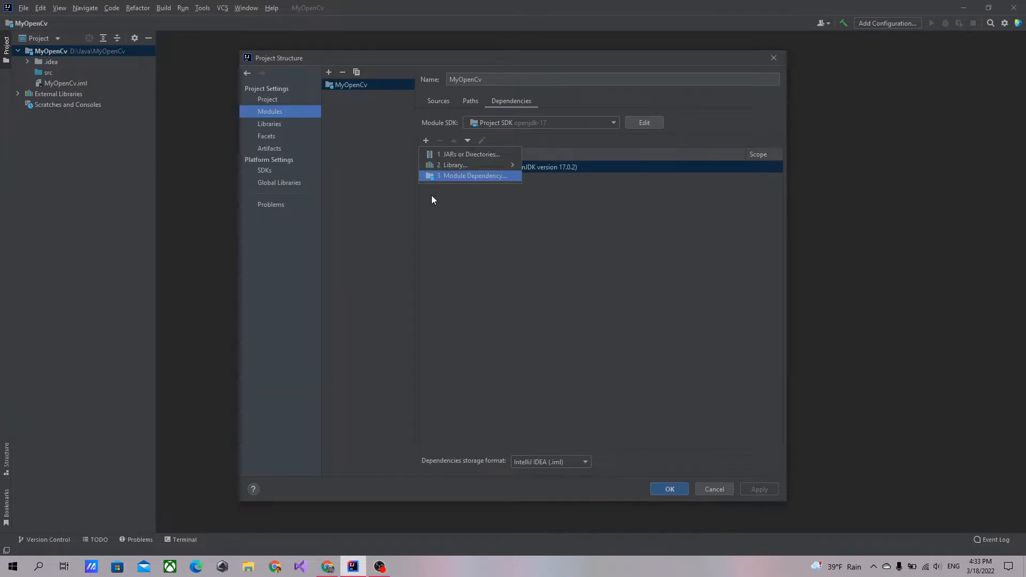
Attach C:\MYOPENCV\opencv\build\java\opencv-455.jar to MyOpenCv as a JARs dependency
click(471, 154)
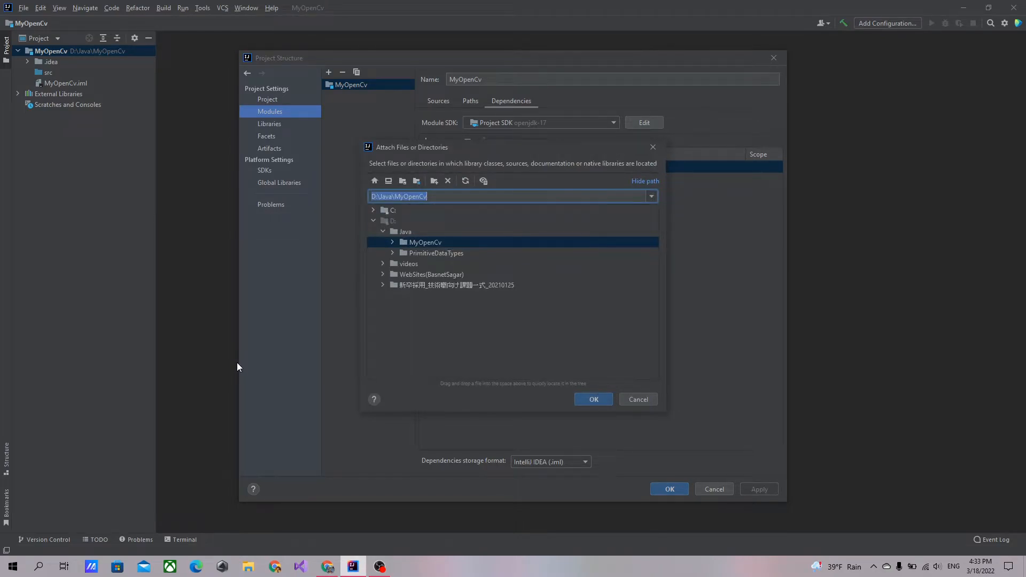
mouse_move(383, 247)
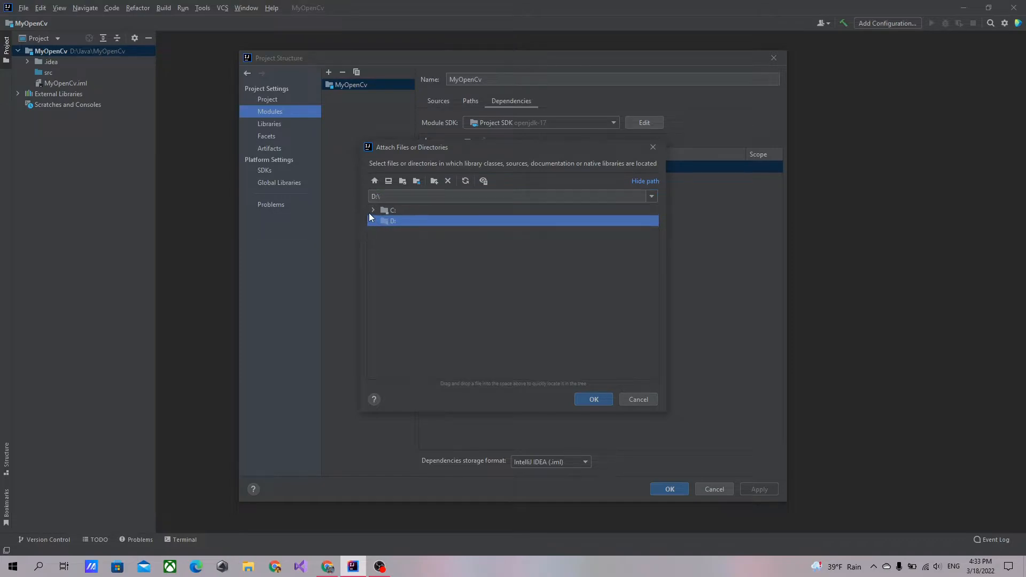
click(373, 209)
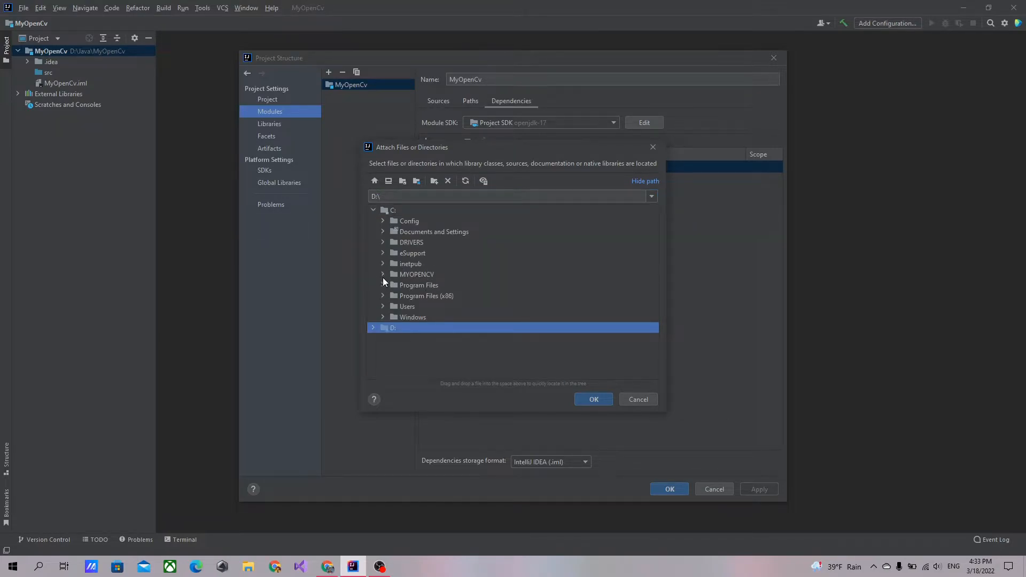
click(382, 274)
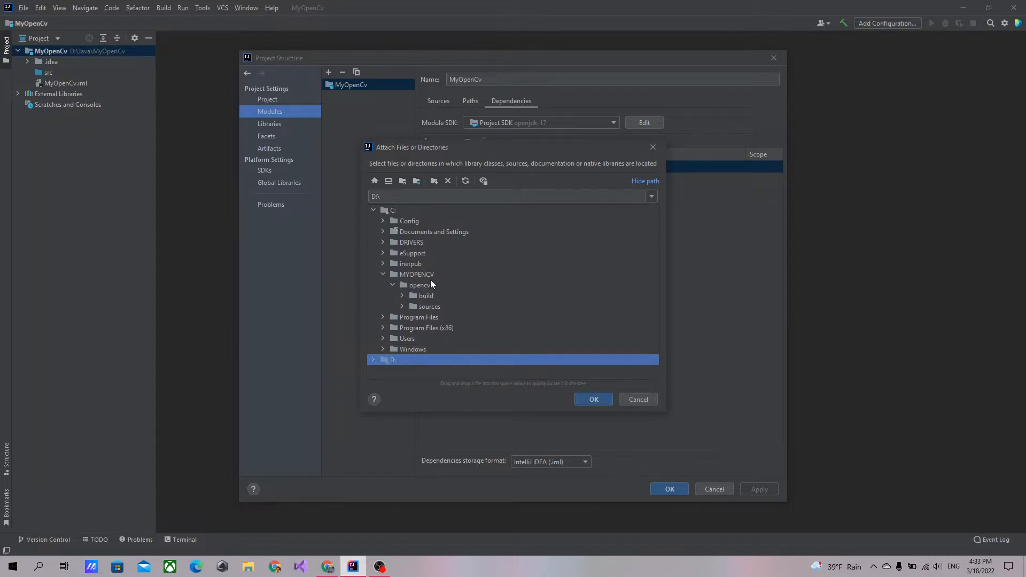
mouse_move(406, 303)
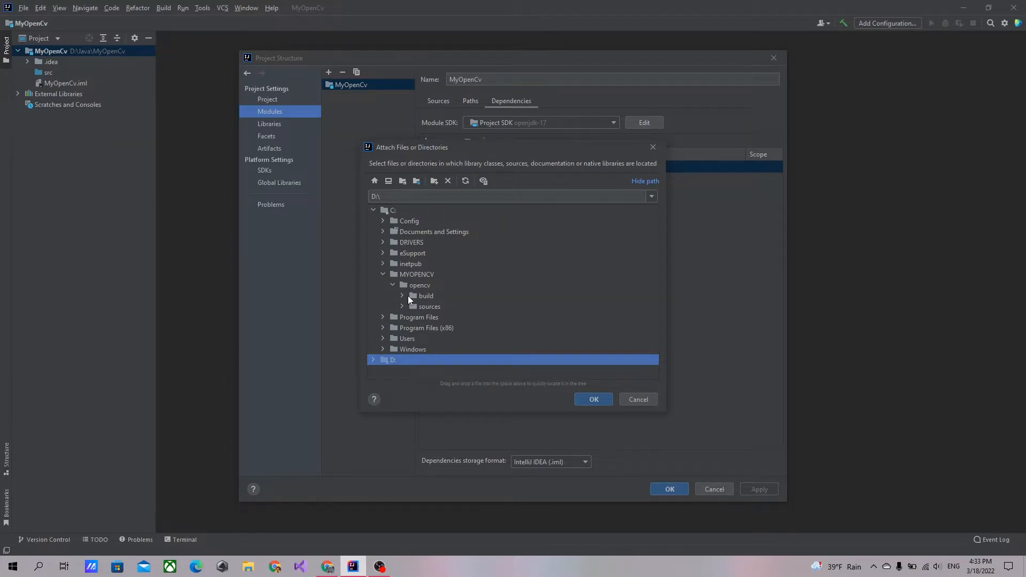
click(402, 295)
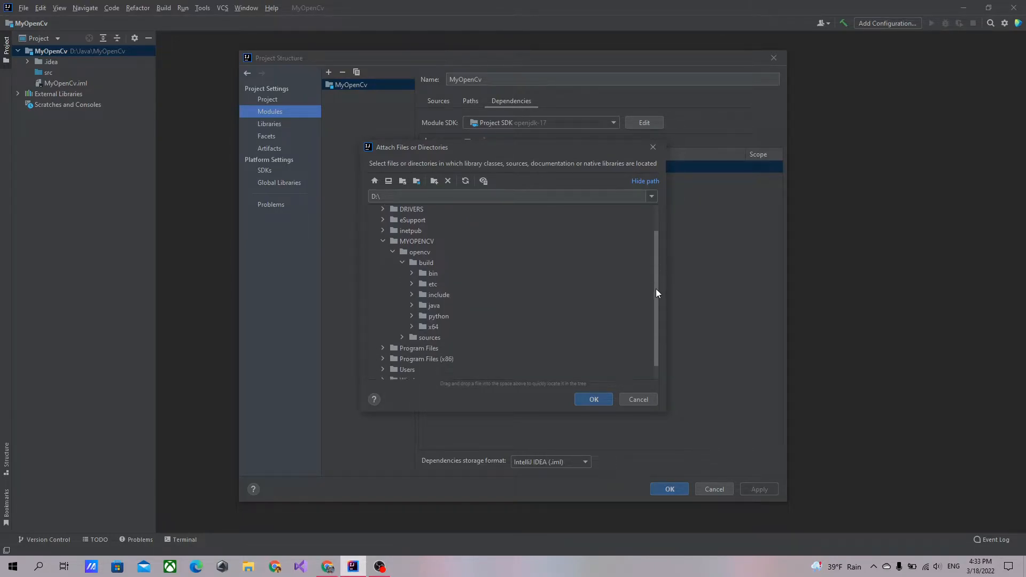
scroll(down, 3)
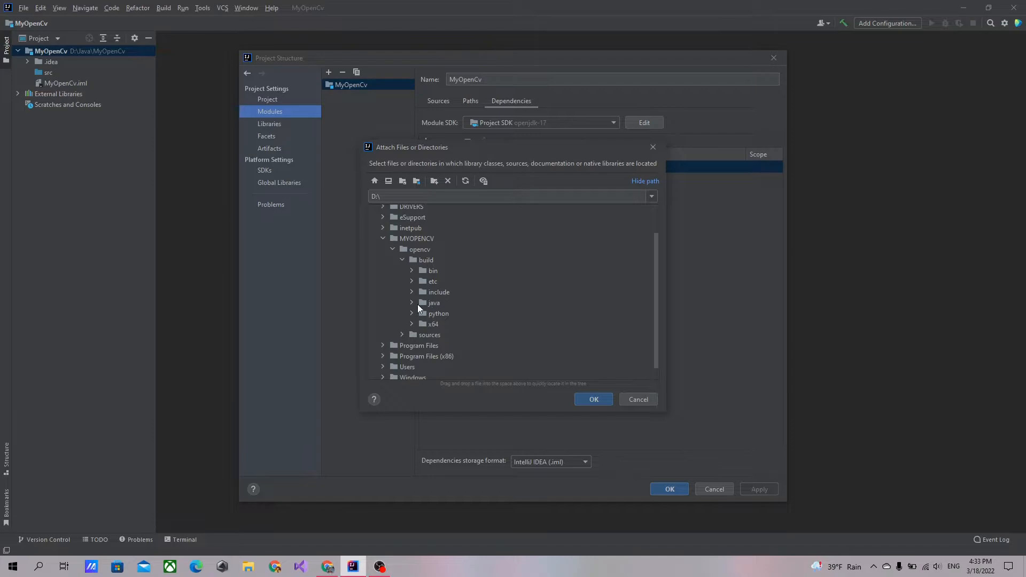
click(433, 302)
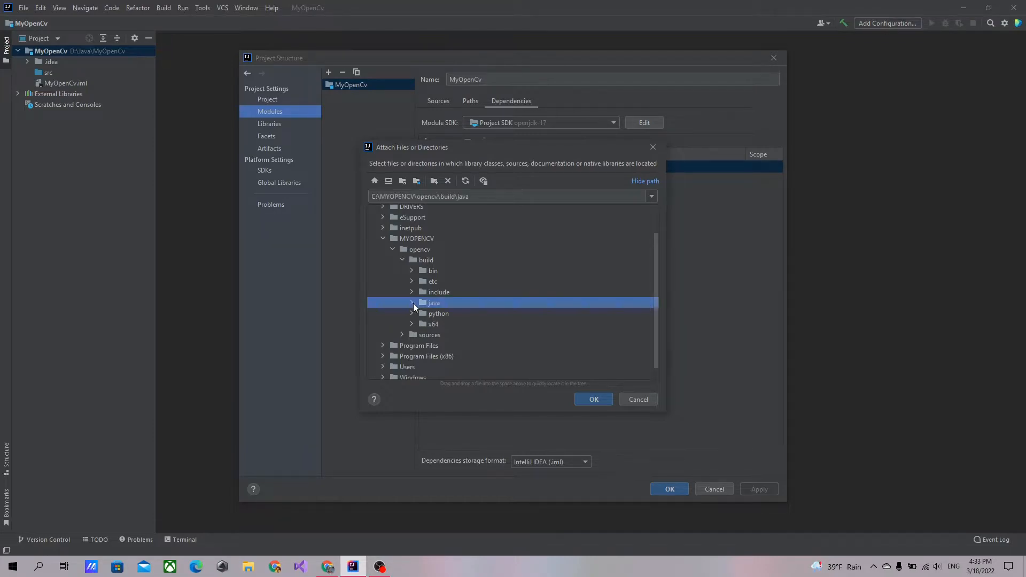
click(411, 302)
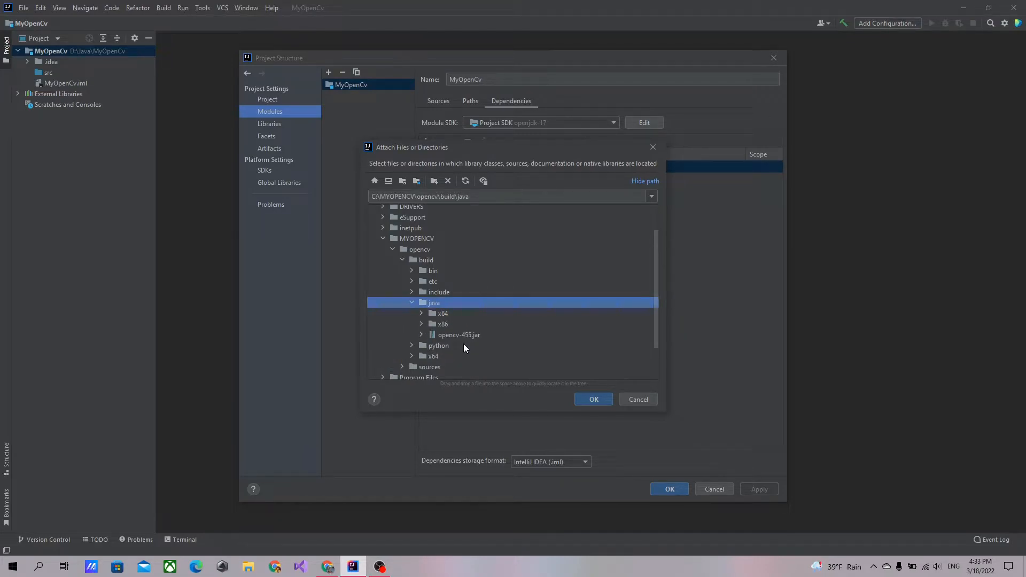
click(458, 334)
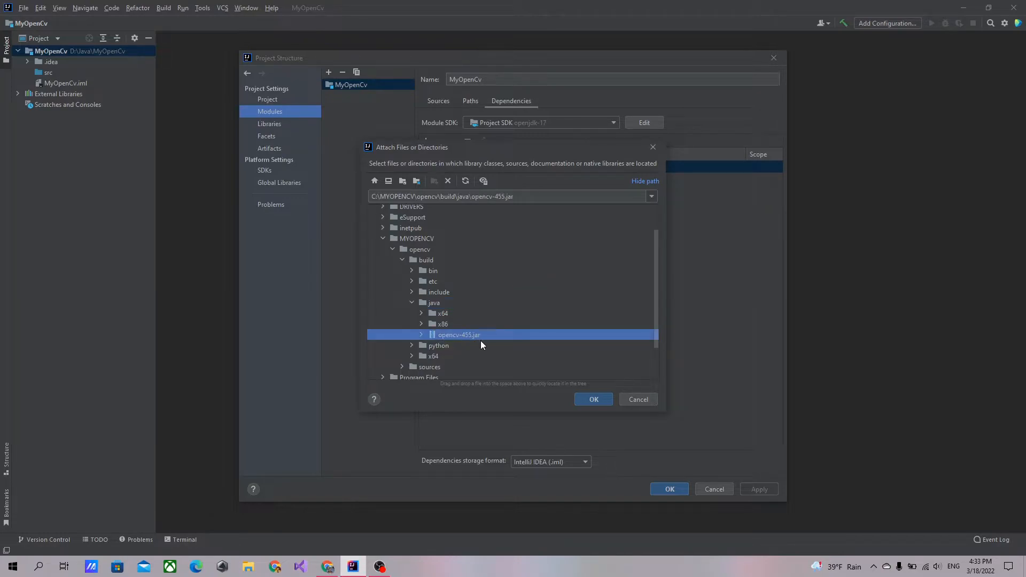
mouse_move(467, 343)
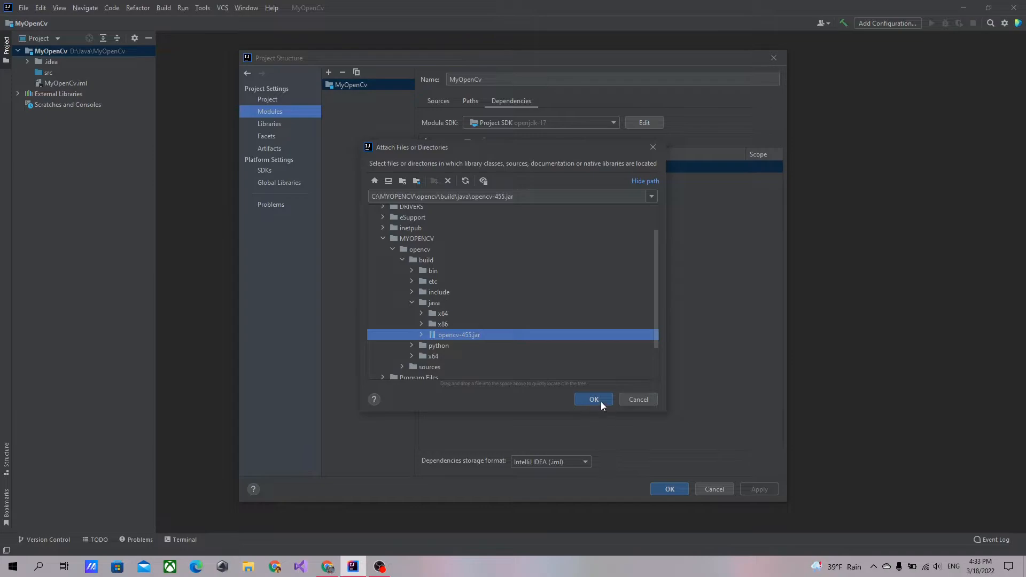
click(592, 399)
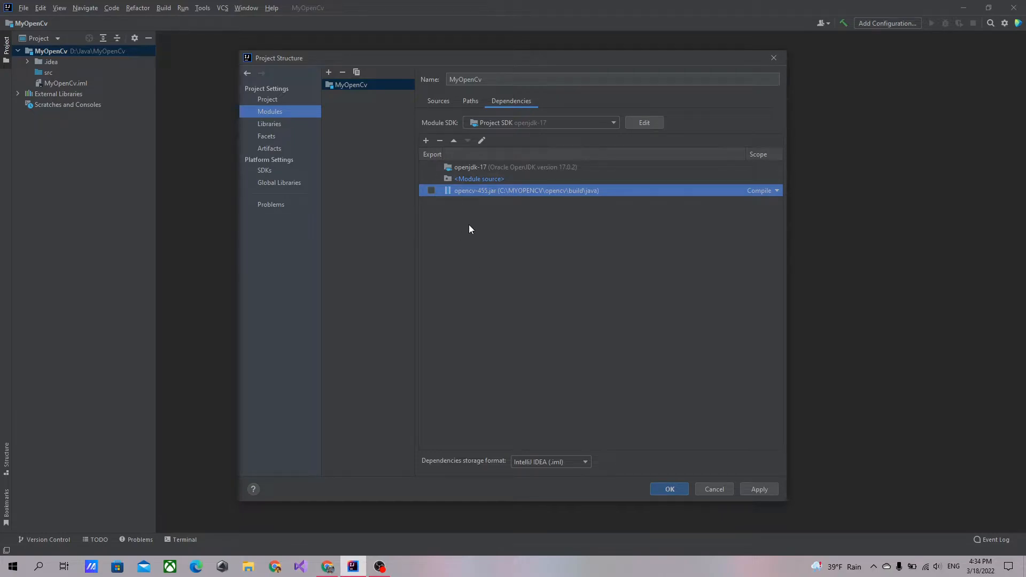
mouse_move(509, 193)
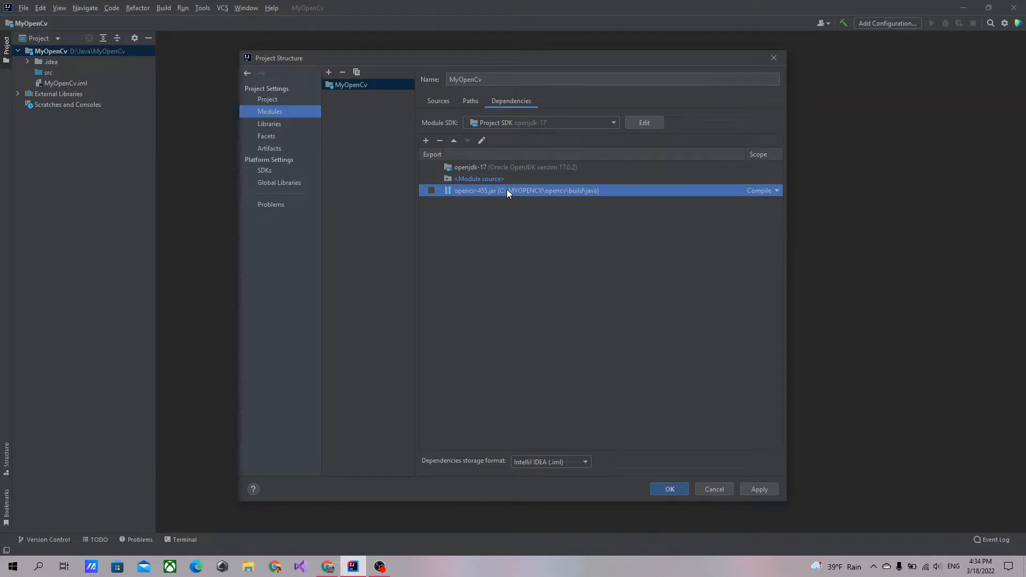
Set C:\MYOPENCV\opencv\build\java\x64 as opencv-455.jar's native library location, then apply and close
right_click(507, 190)
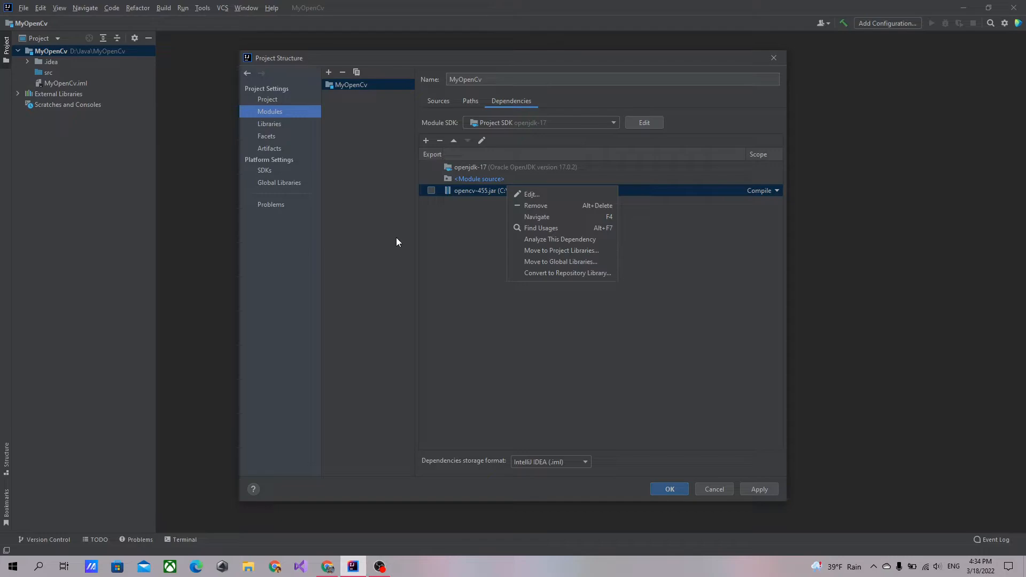
mouse_move(554, 195)
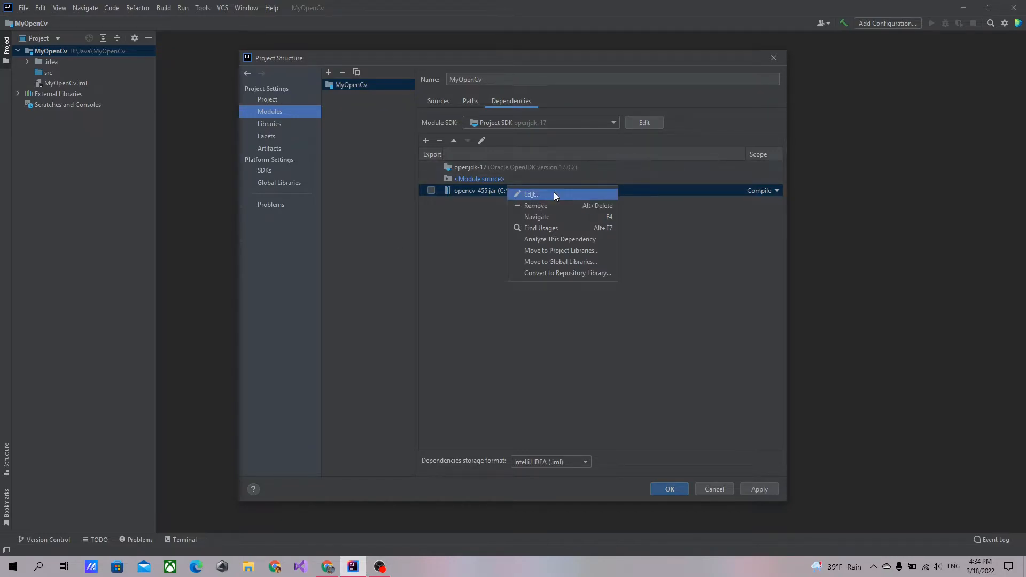
click(531, 194)
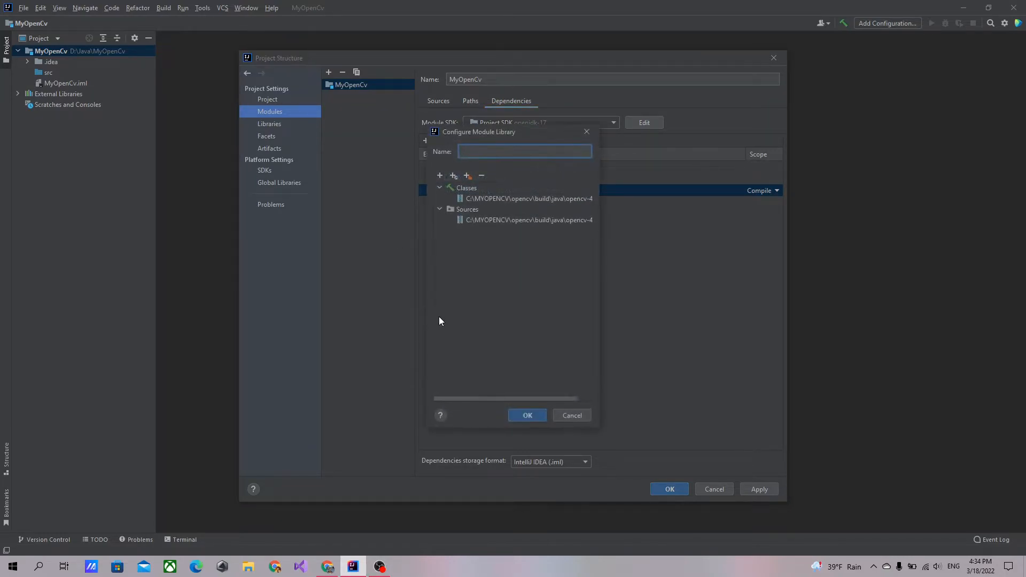
mouse_move(483, 268)
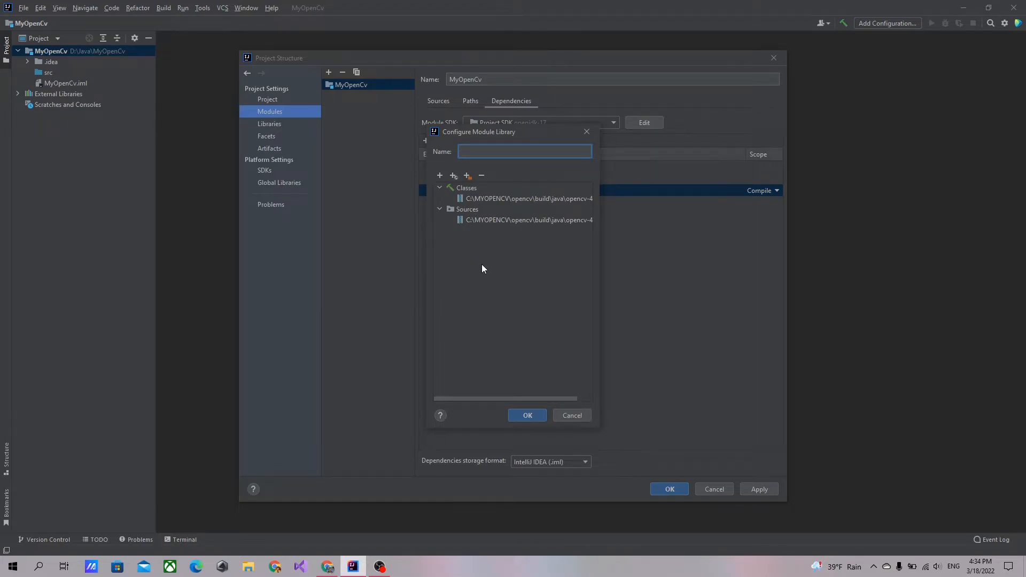
mouse_move(477, 264)
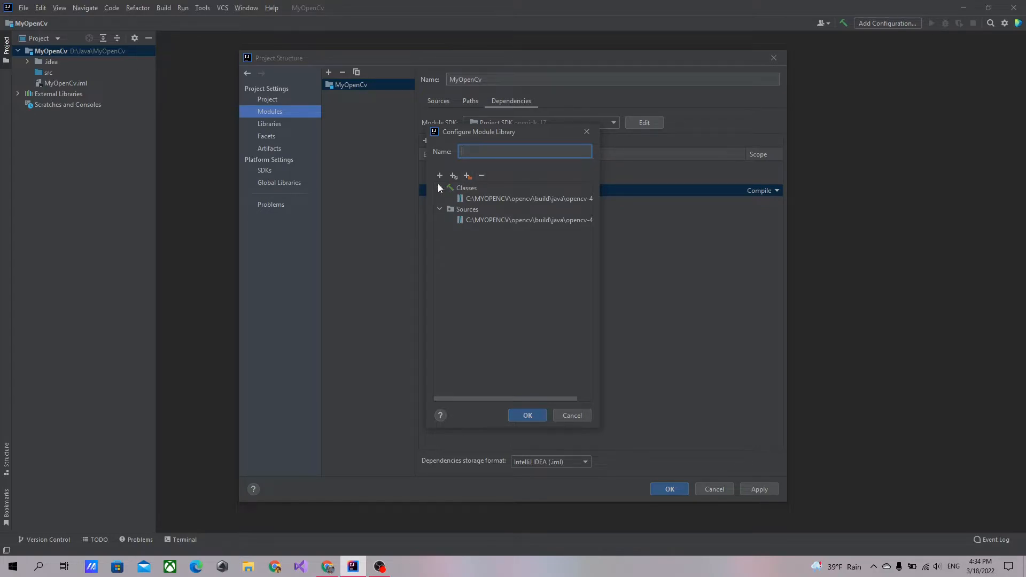
click(440, 175)
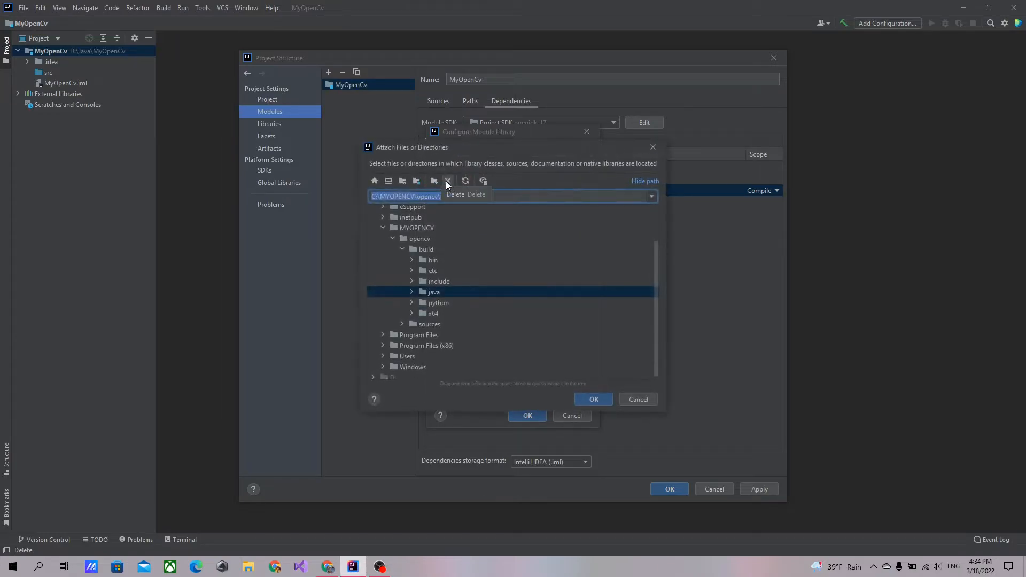
click(434, 291)
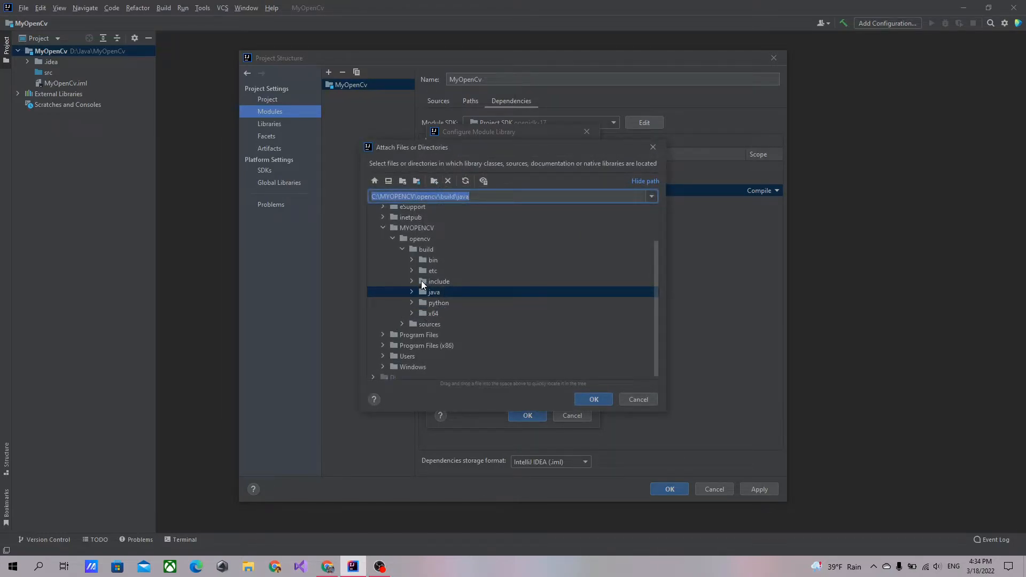
mouse_move(437, 271)
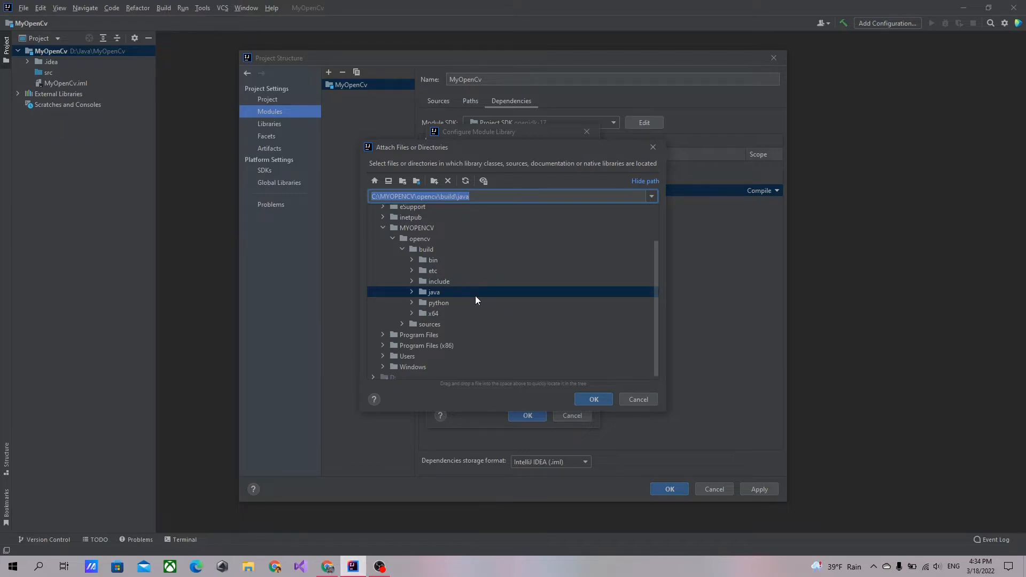
click(412, 292)
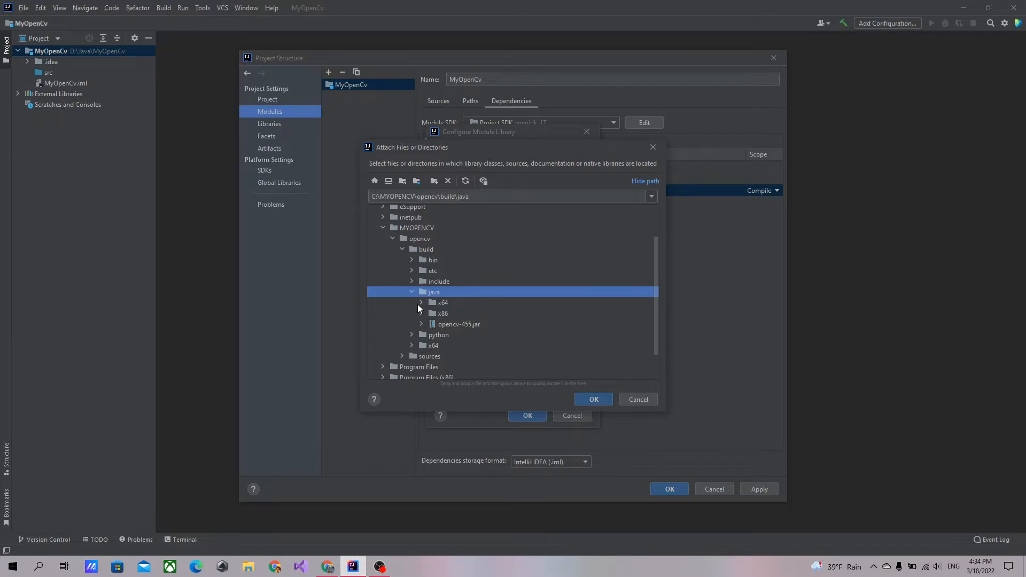
mouse_move(451, 304)
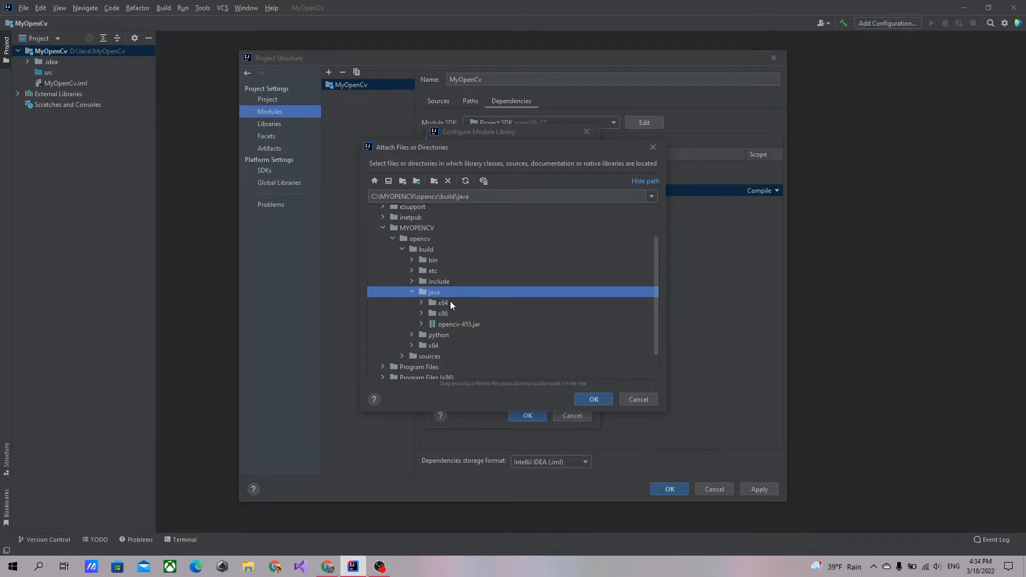
click(442, 302)
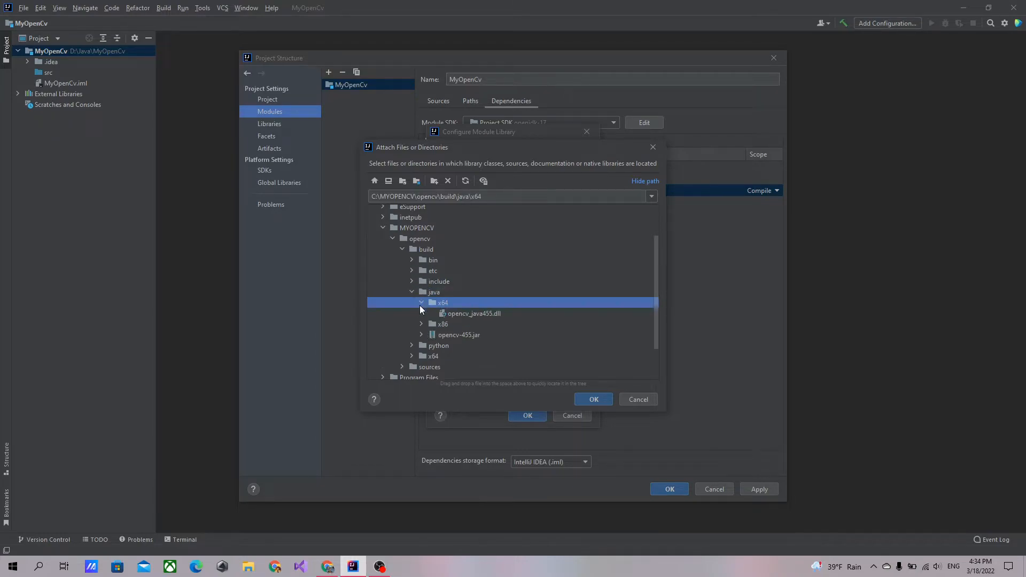
click(472, 314)
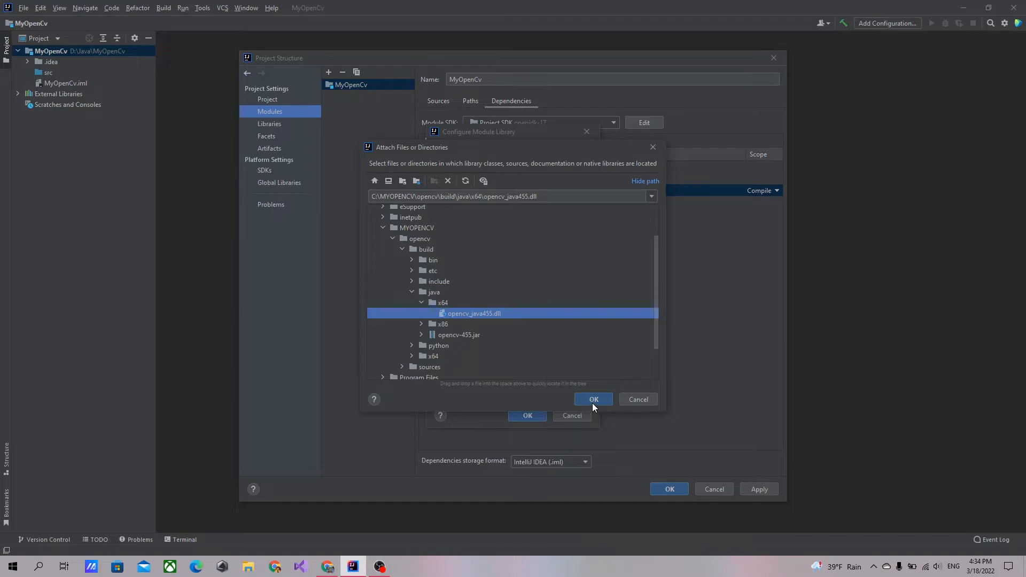
click(593, 399)
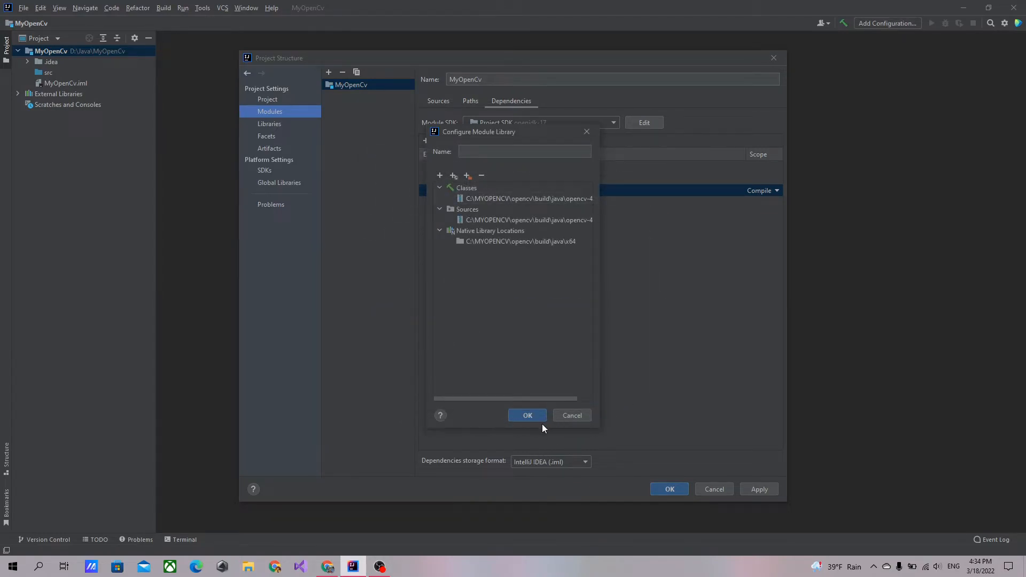
click(527, 414)
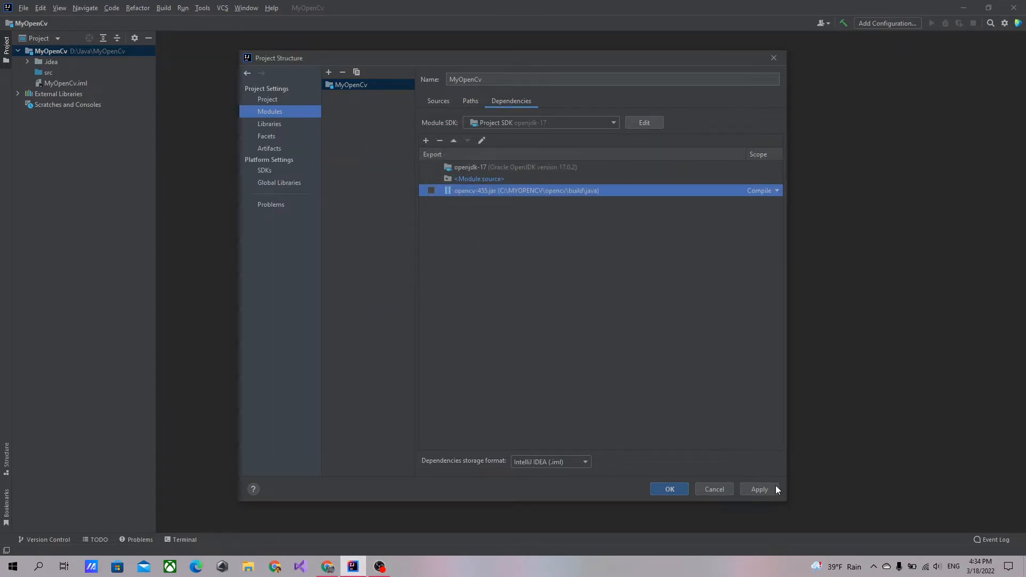
click(758, 489)
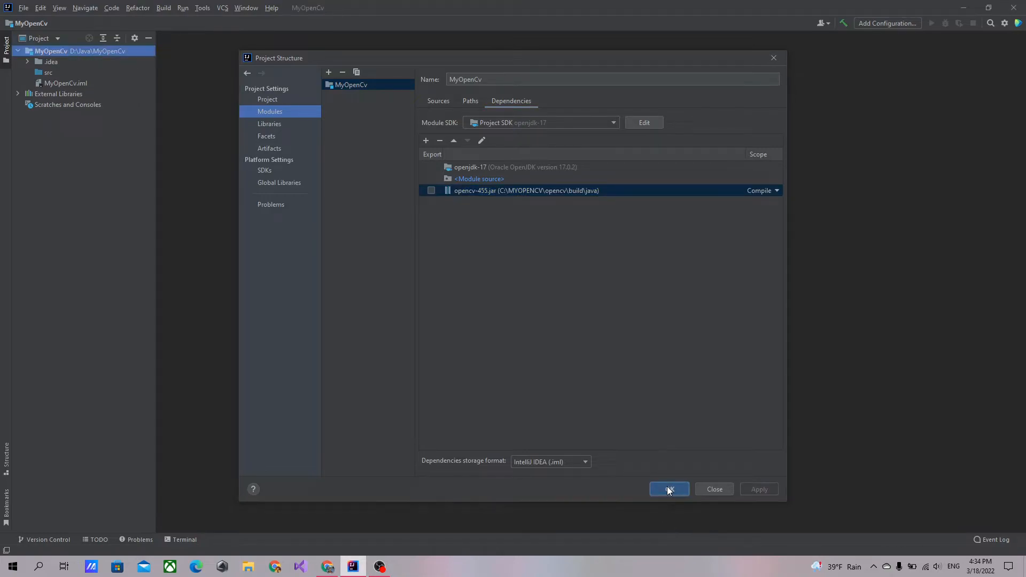
click(668, 489)
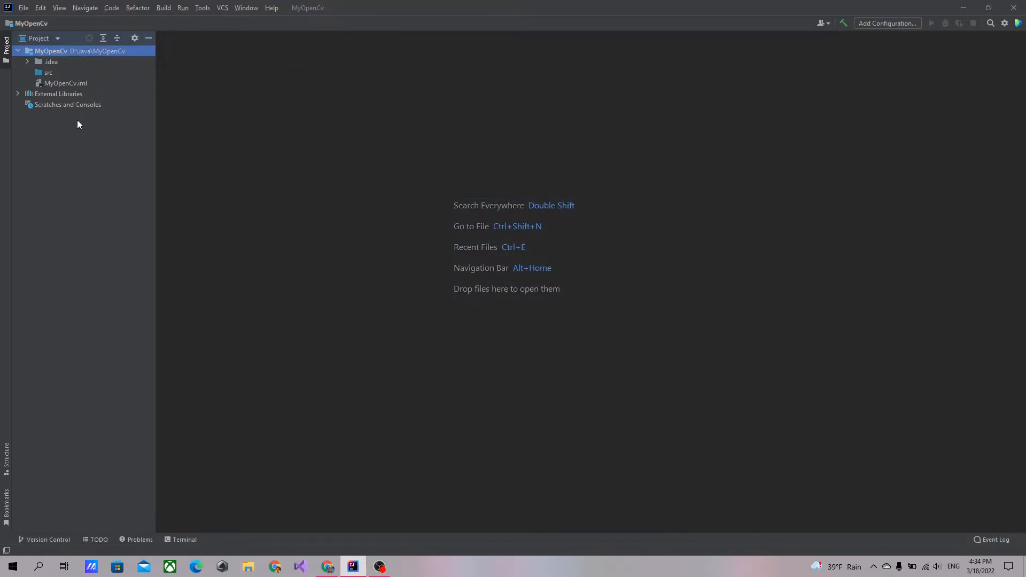
Create a new Java class named OpenCv in the src folder
click(49, 73)
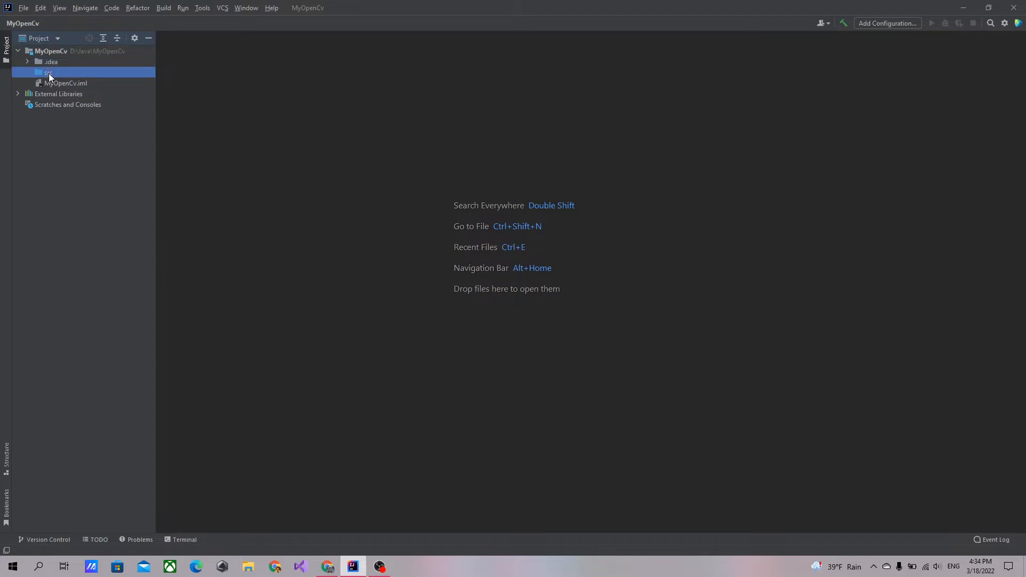
right_click(47, 72)
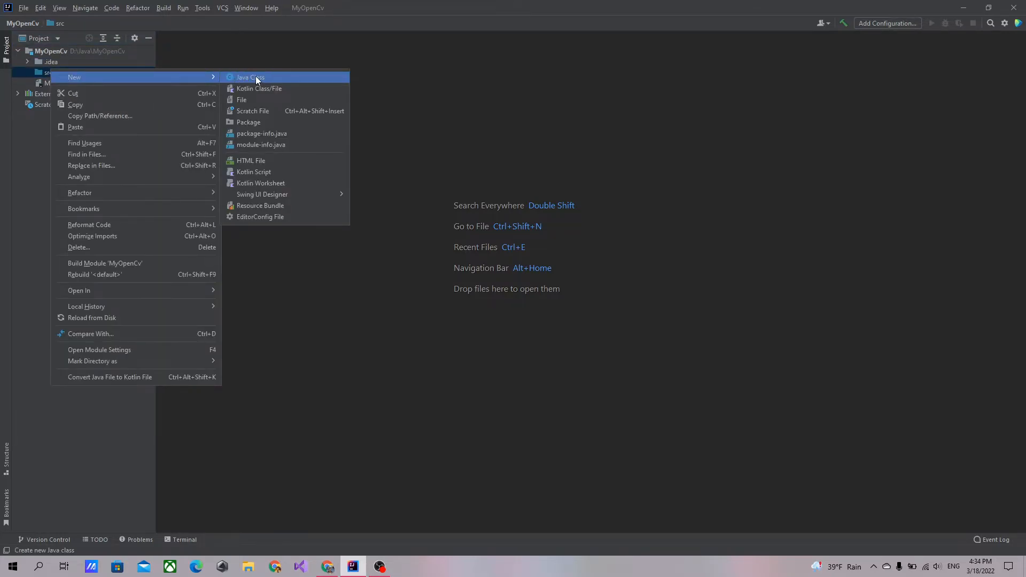
click(249, 76)
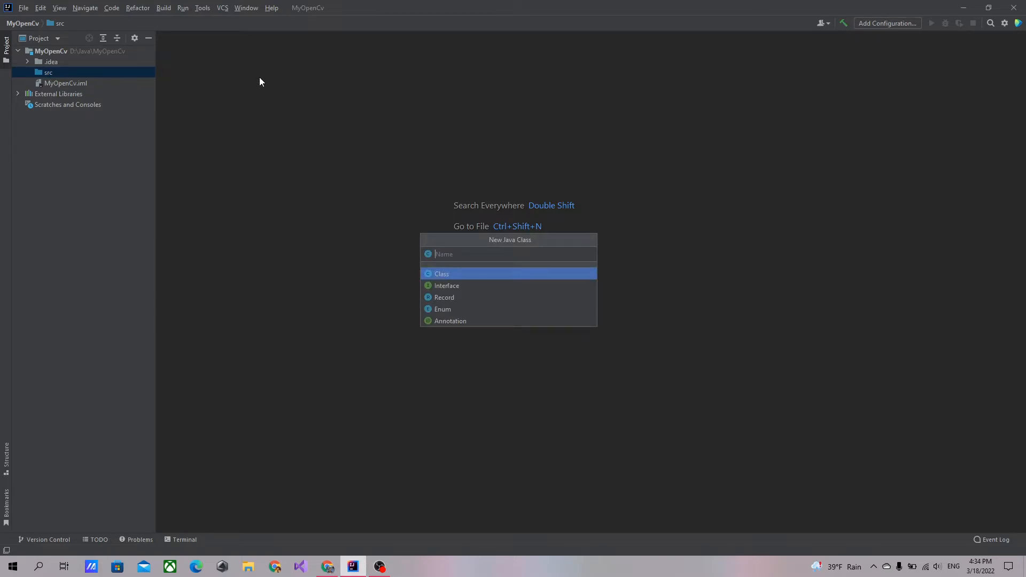
text(Op)
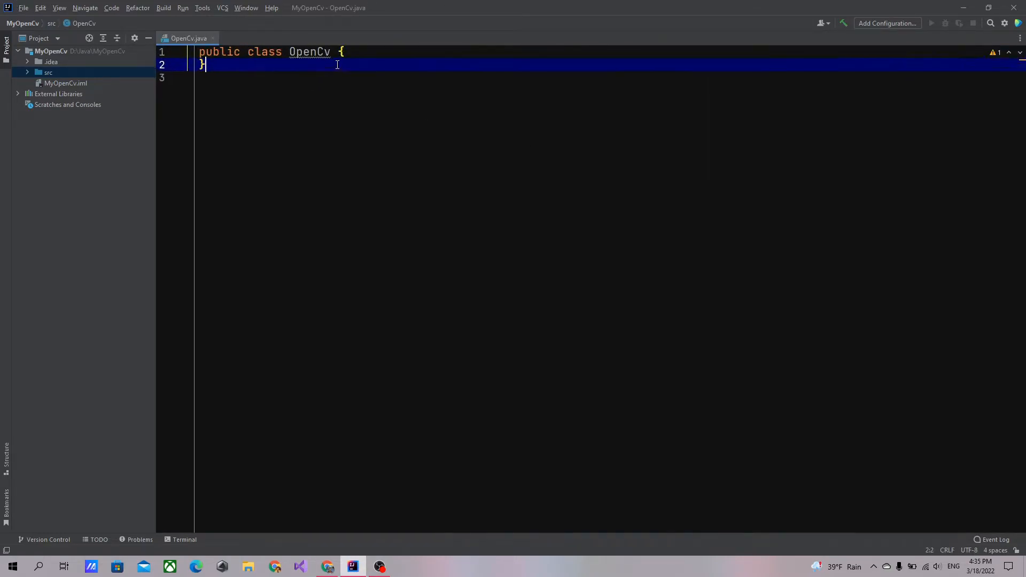
Write a main method calling System.loadLibrary(Core.NATIVE_LIBRARY_NAME) in OpenCv
key(Enter)
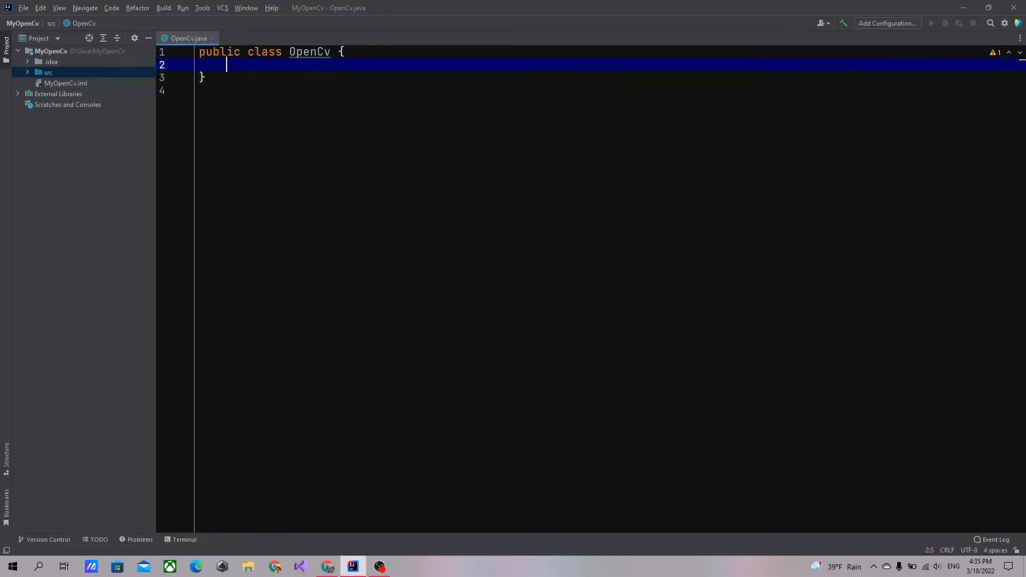
text(main(String[] args) {)
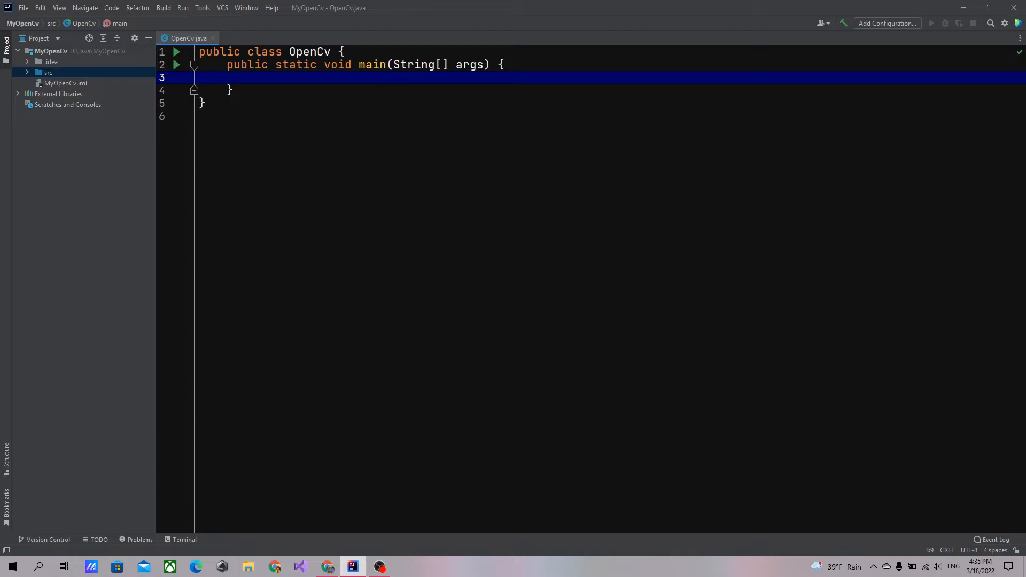
text(S)
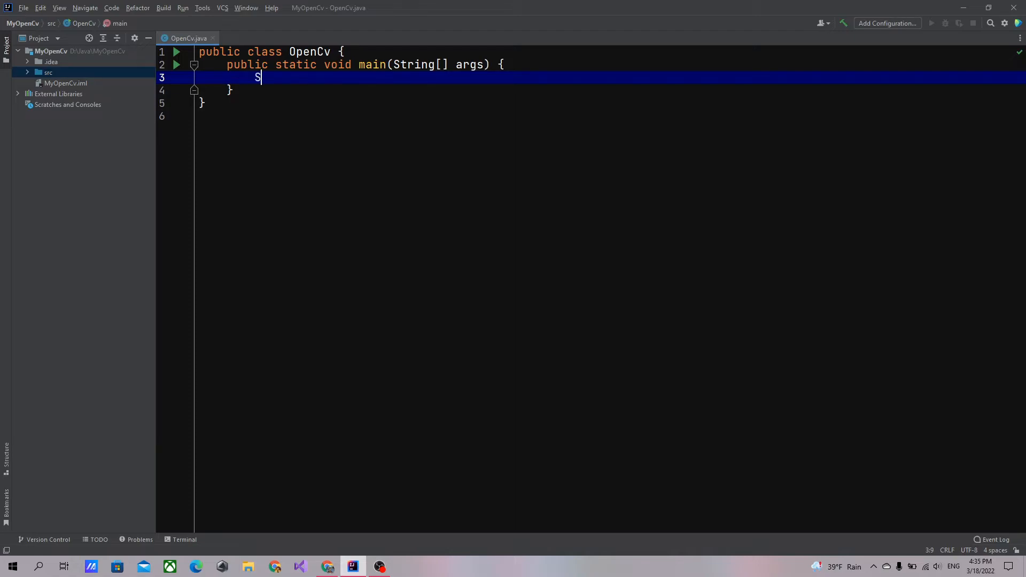
text(ystem.)
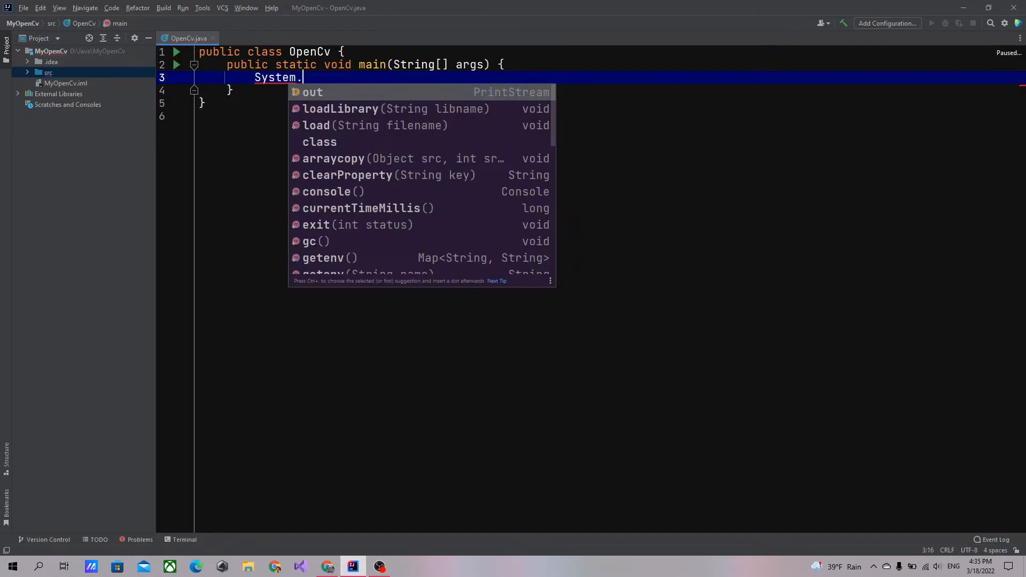
text(loadLibrary(C);)
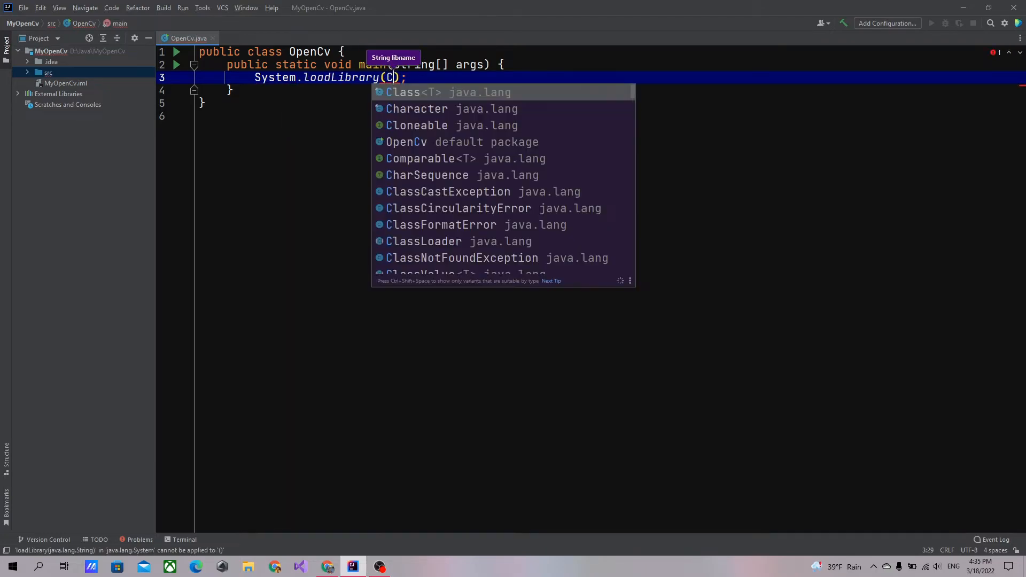
text(ore.)
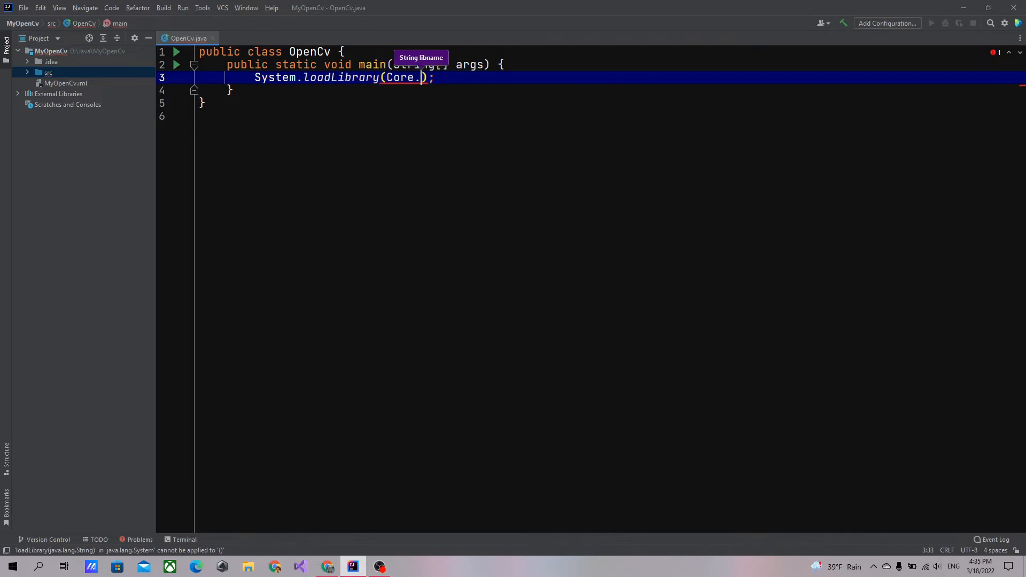
text(N)
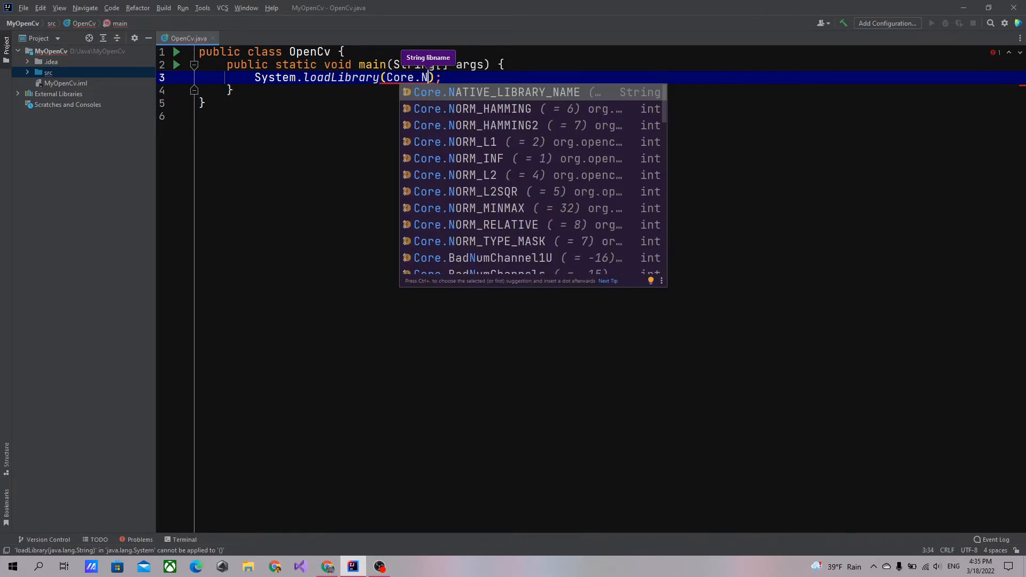
click(498, 91)
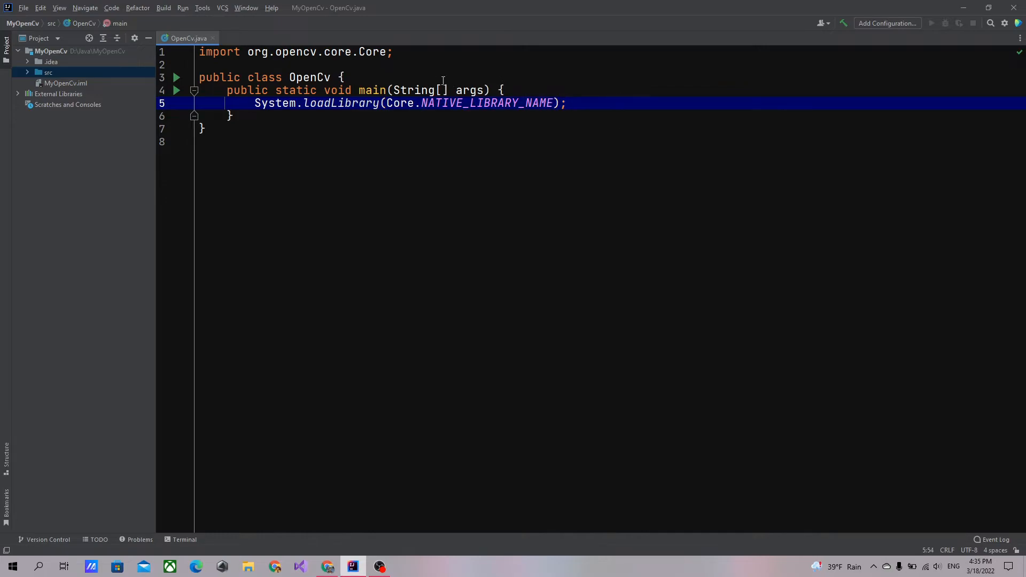
mouse_move(404, 52)
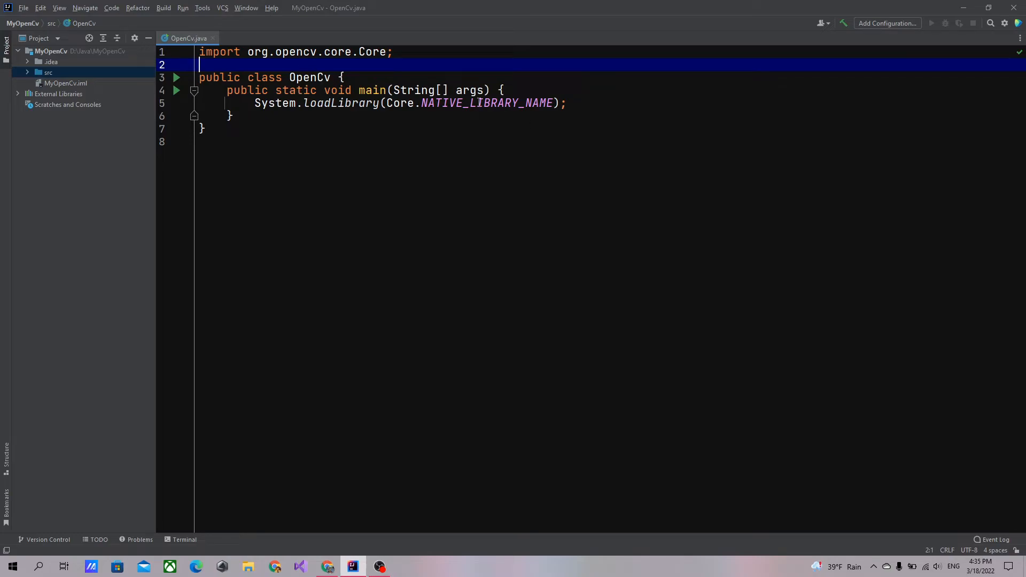
mouse_move(487, 103)
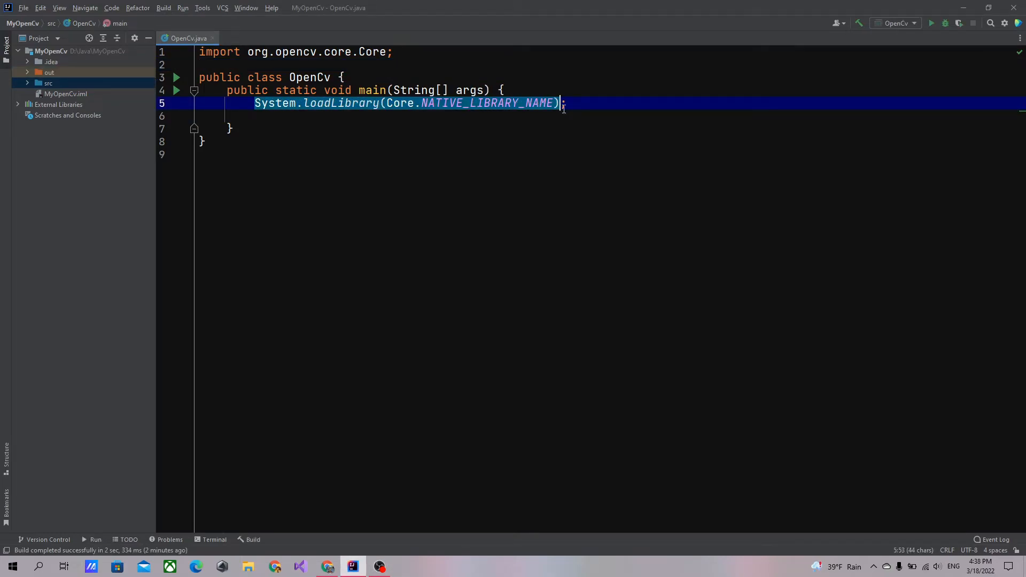
End the System.loadLibrary statement with a semicolon and insert a blank line after it
text(;)
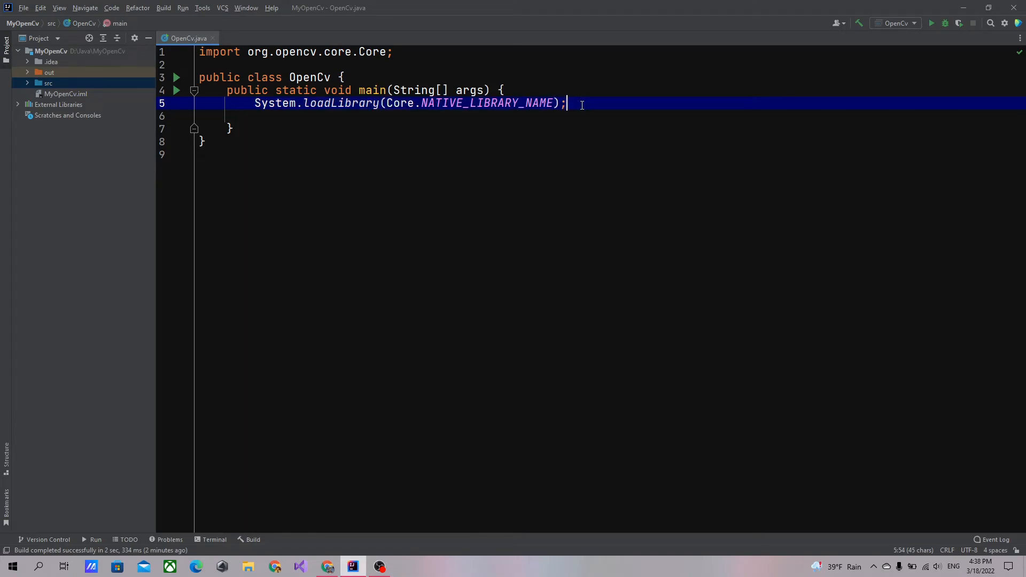
key(enter)
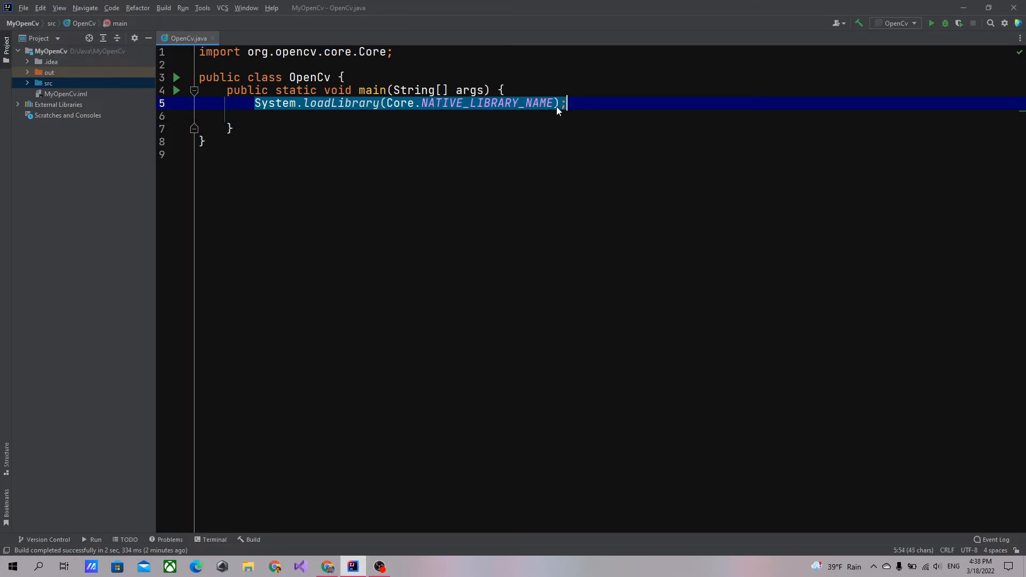
mouse_move(536, 110)
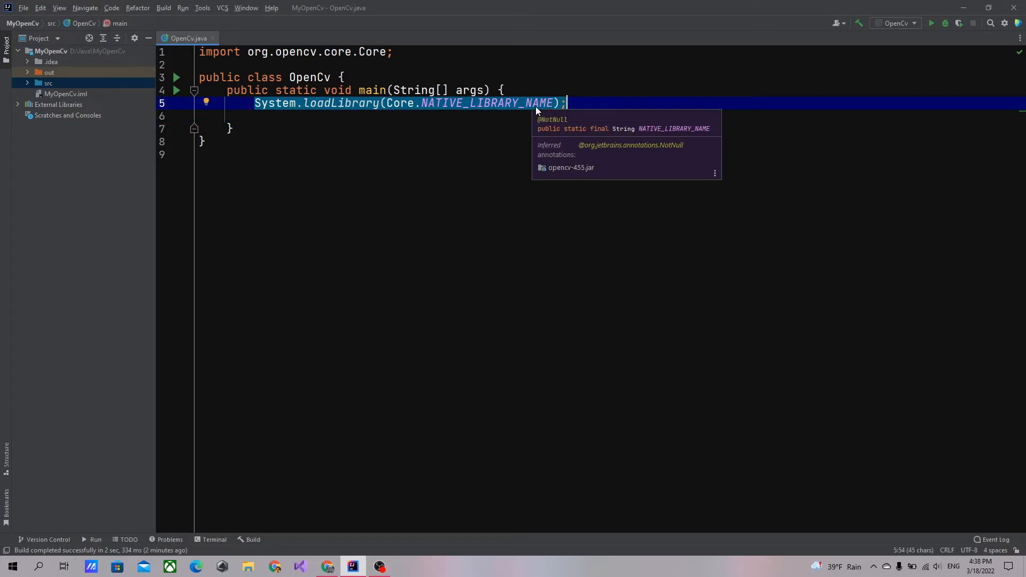
mouse_move(581, 103)
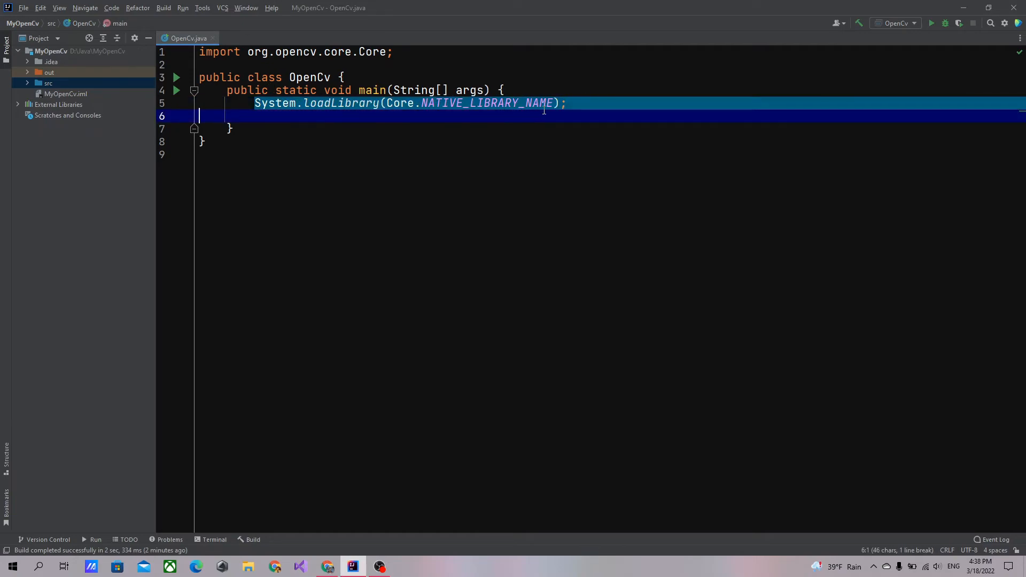
key(Backspace)
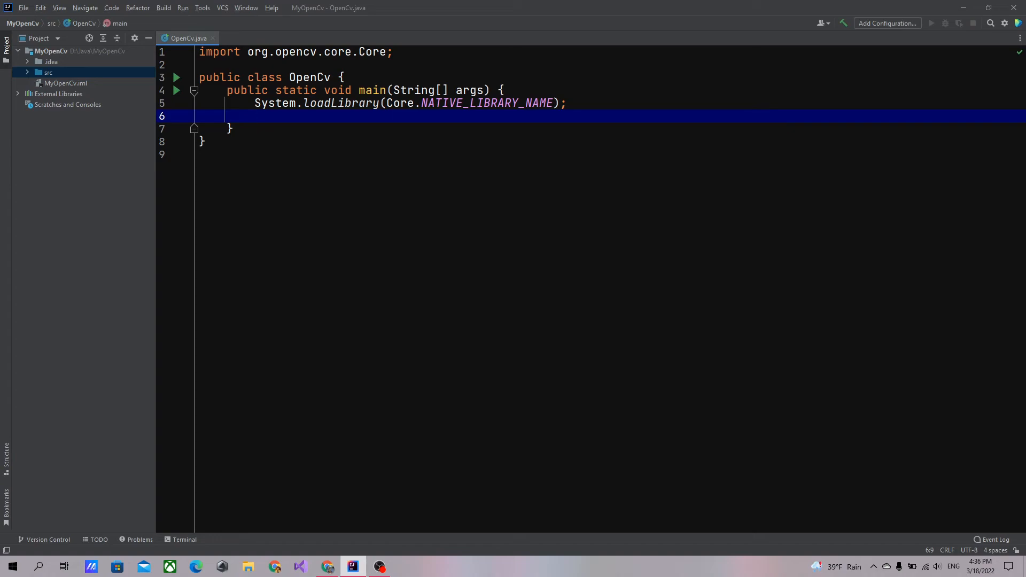
Add System.out.println(Core.VERSION); to main and run OpenCv.main(), printing 4.5.5
text(s)
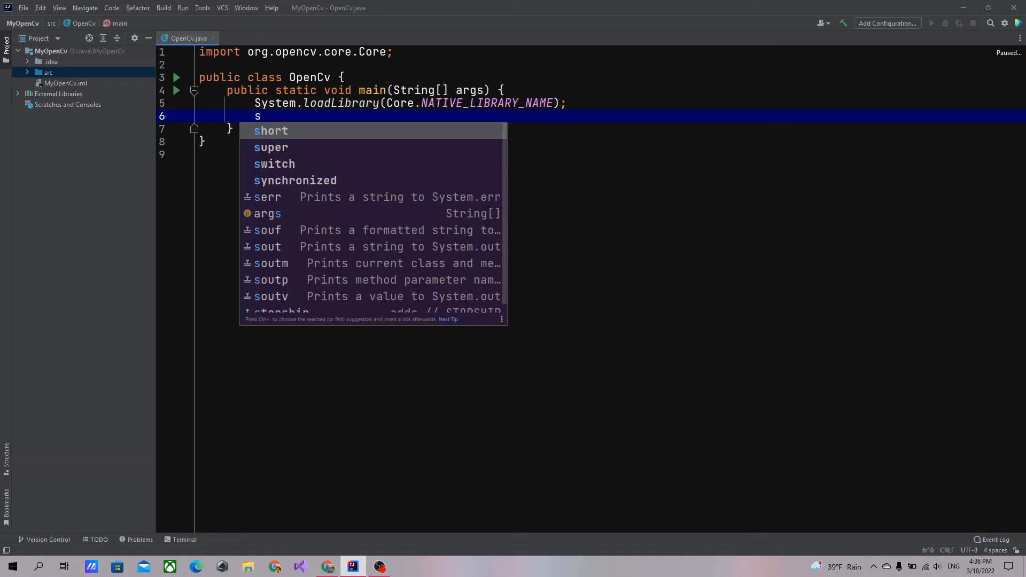
text(ystem)
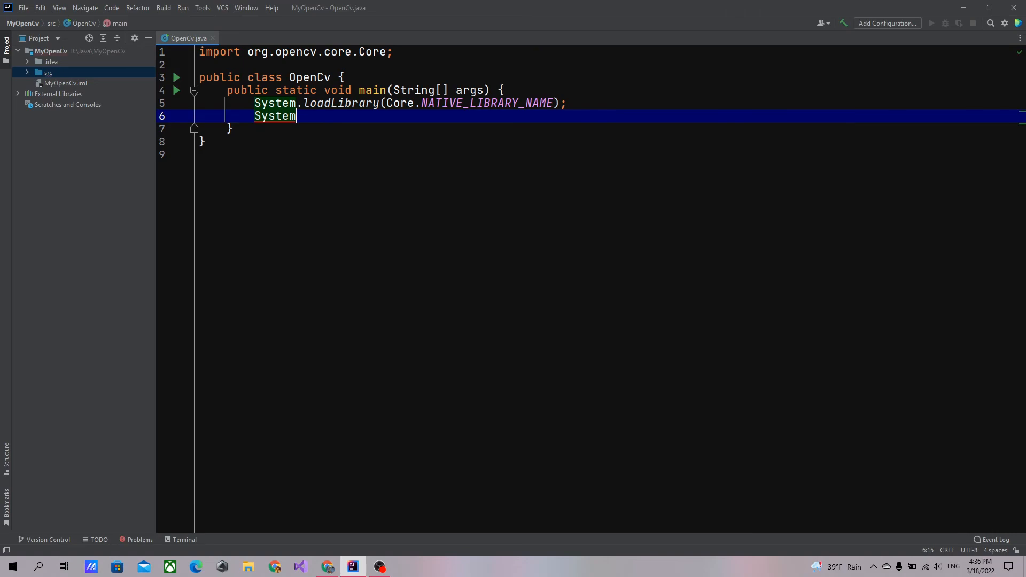
text(.out.println();)
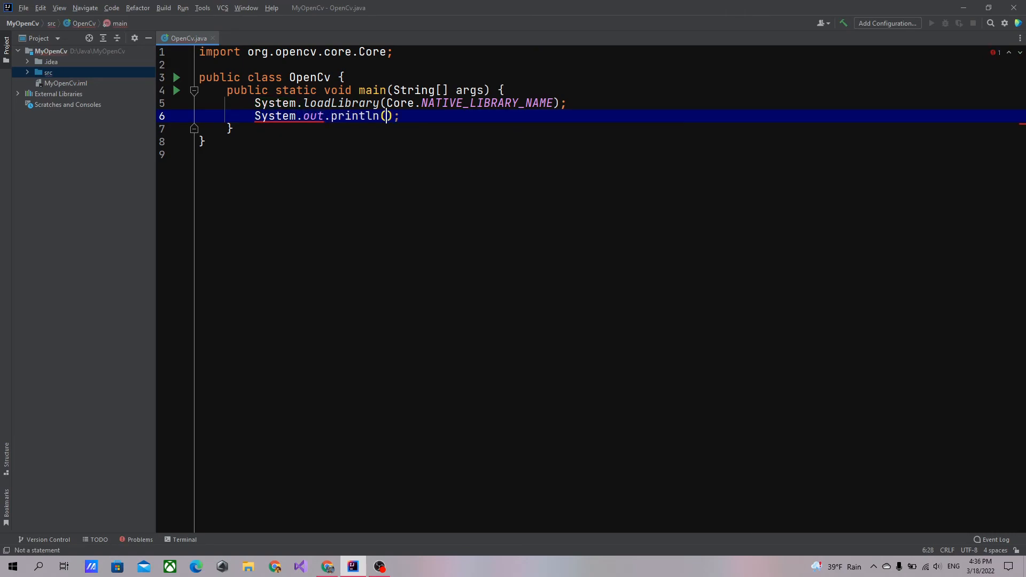
text(C)
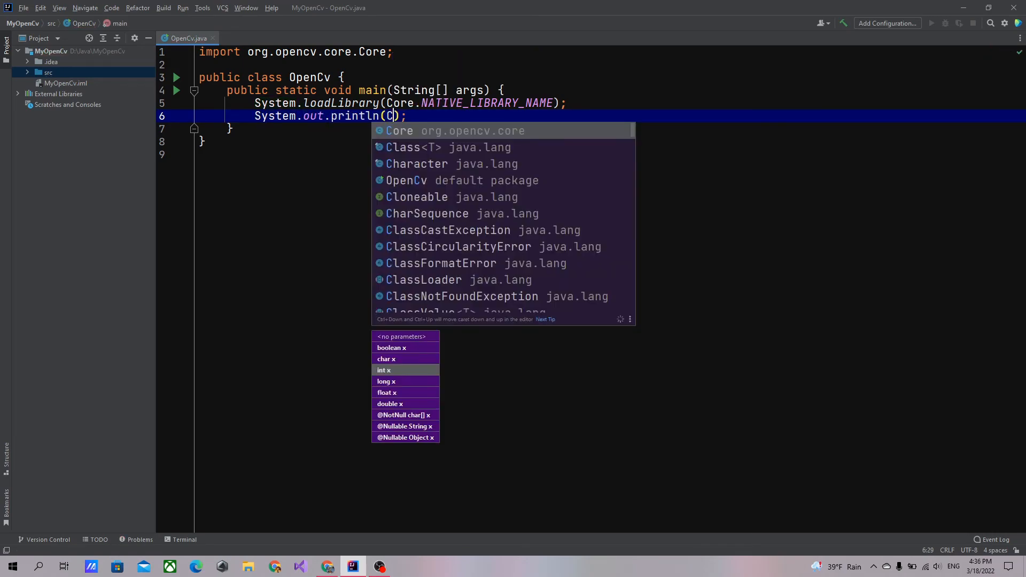
text(ore.VERSION)
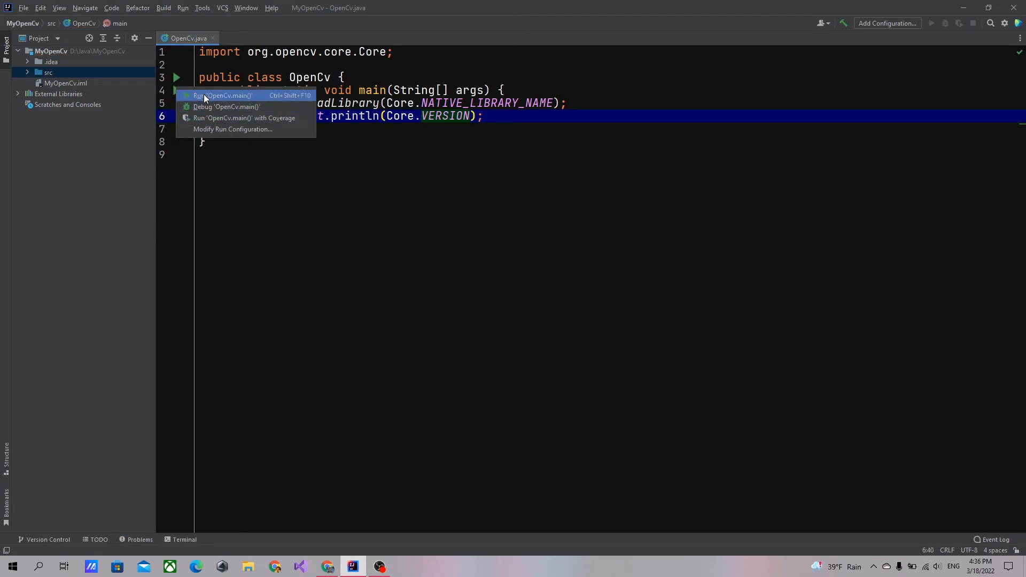
click(222, 96)
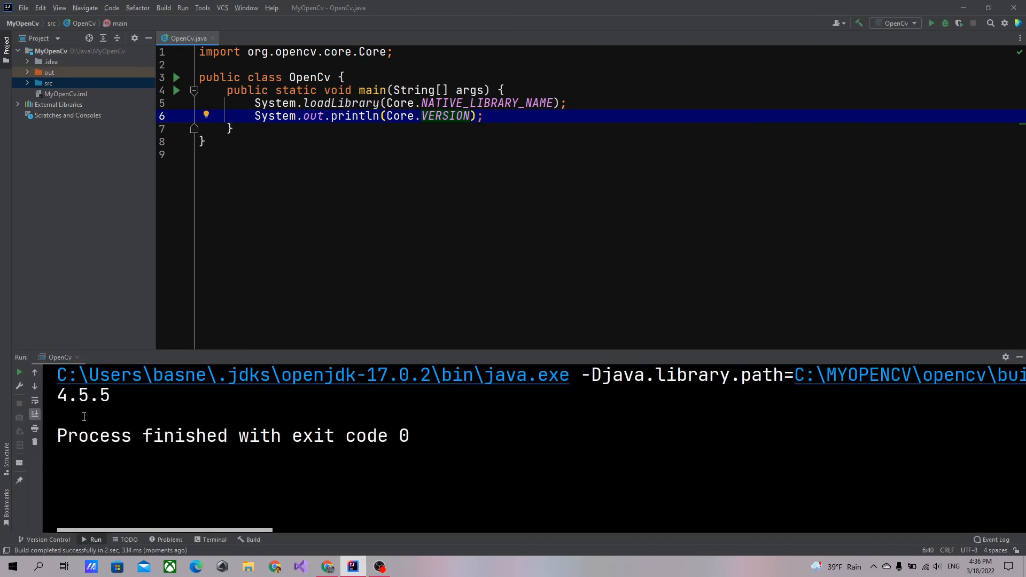
click(131, 397)
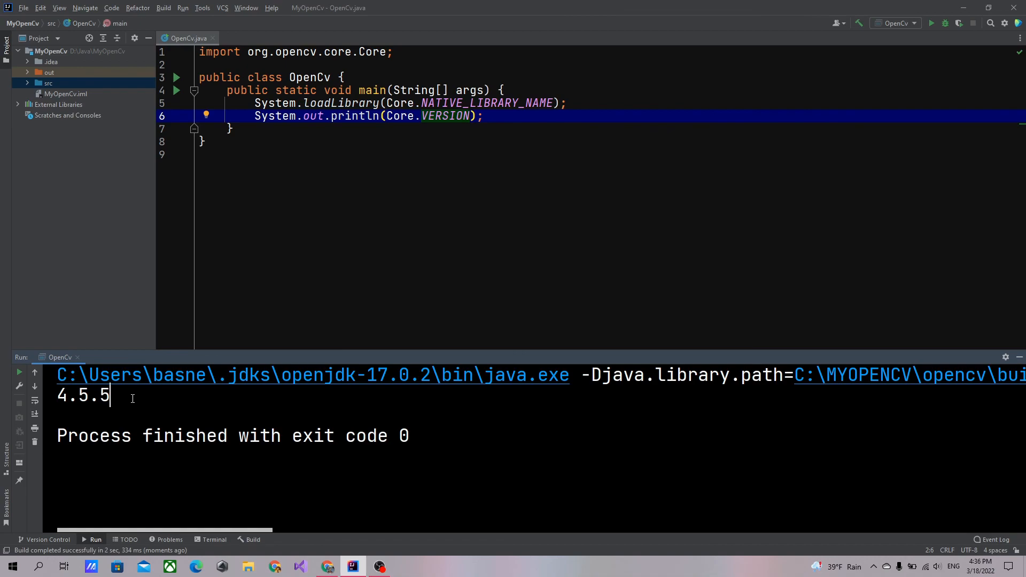